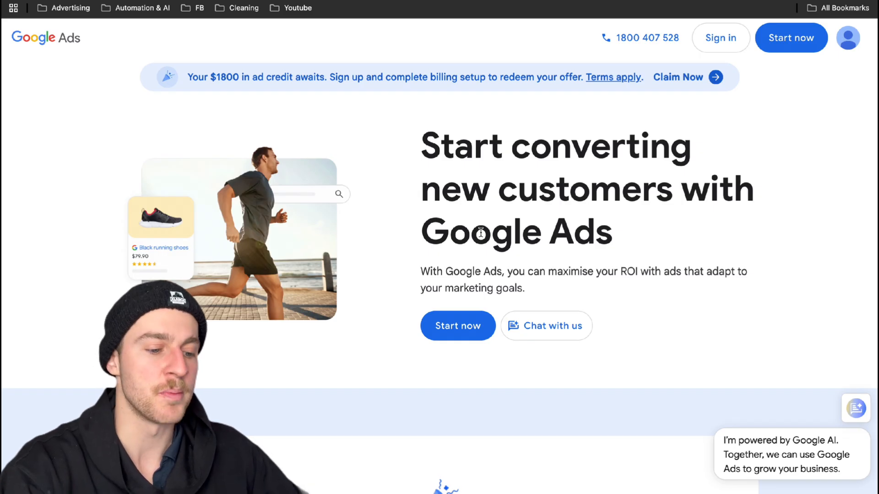
Step: Sign in to the Google Ads account from the home page
left_click(687, 77)
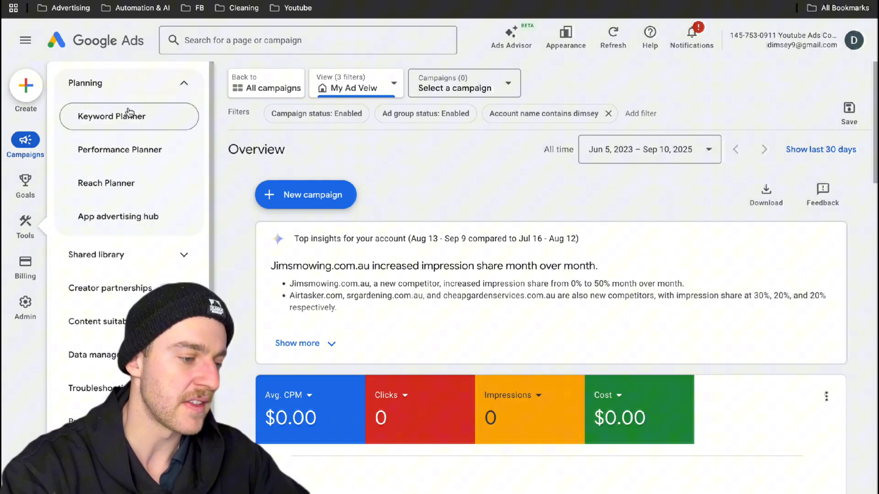
Step: Get Keyword Planner ideas for 'junk removal' targeted to Texas instead of Australia
left_click(130, 116)
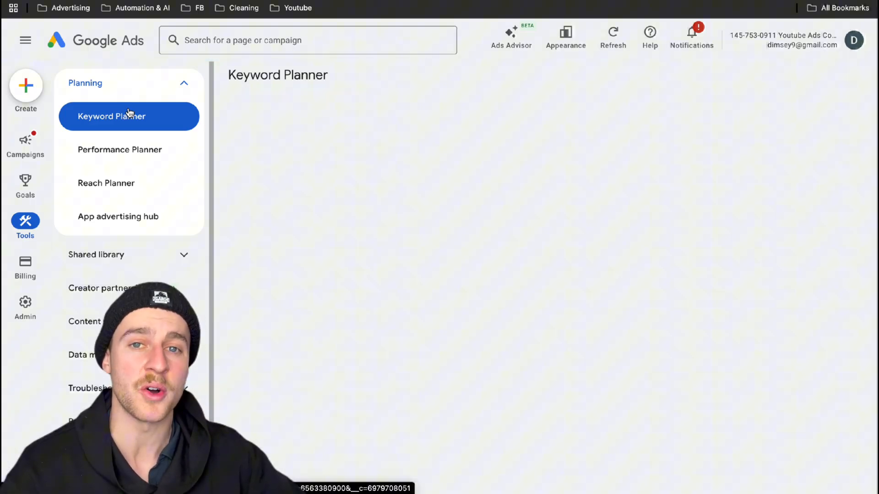
left_click(129, 117)
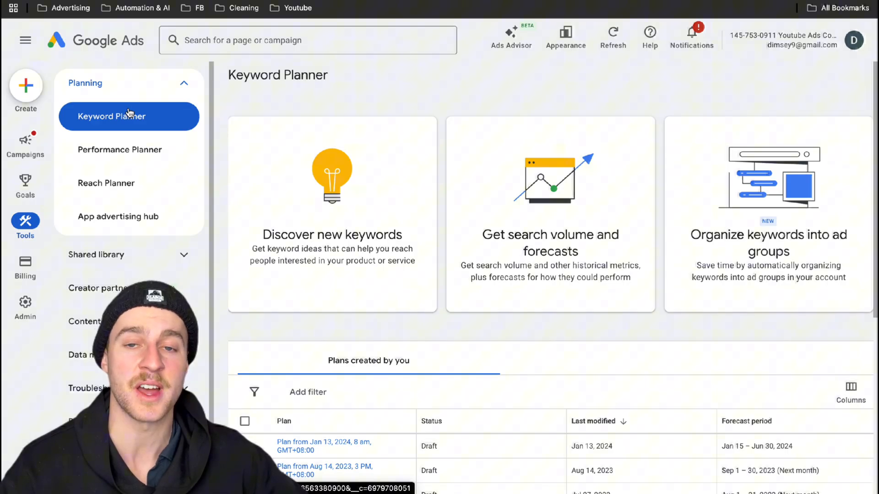
mouse_move(324, 199)
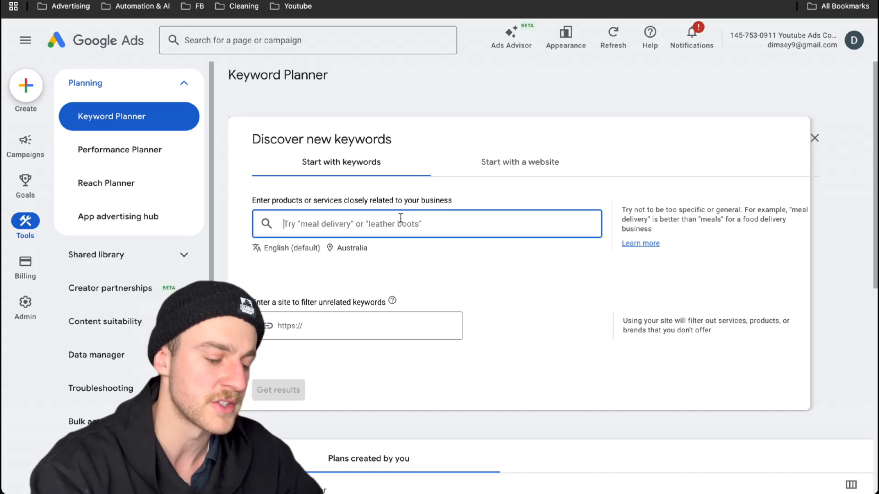
type("junk r")
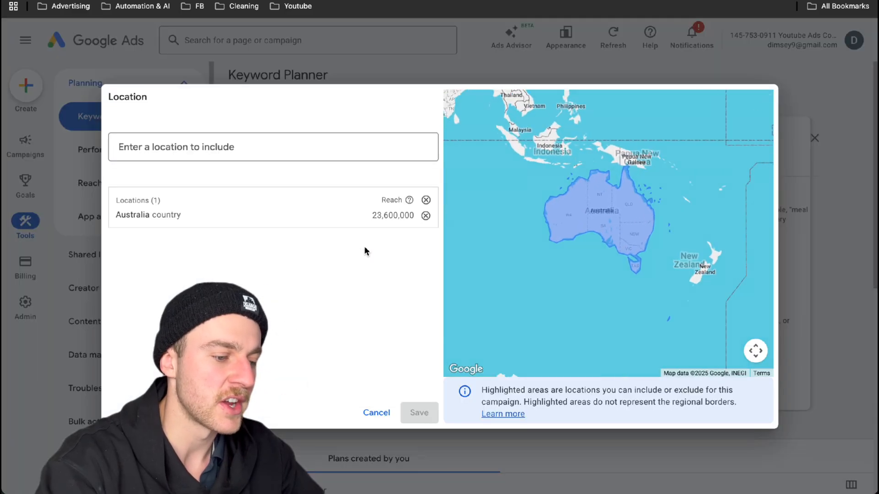
left_click(426, 216)
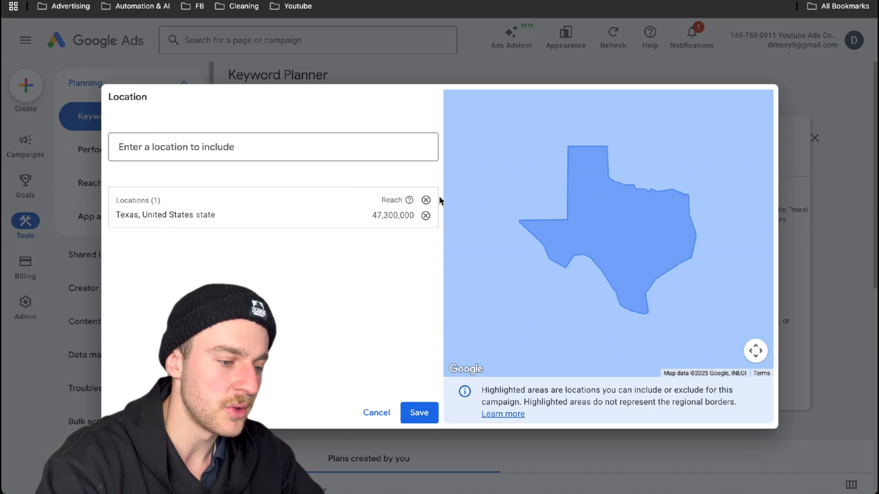
left_click(419, 412)
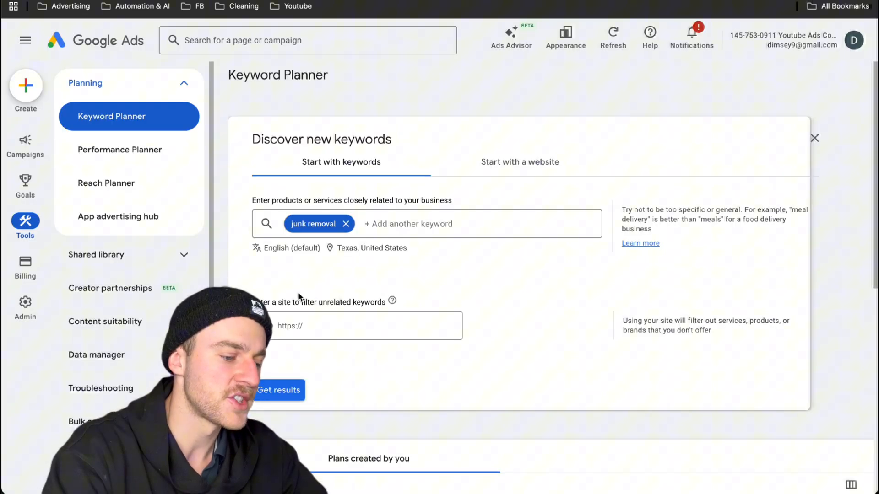
left_click(278, 390)
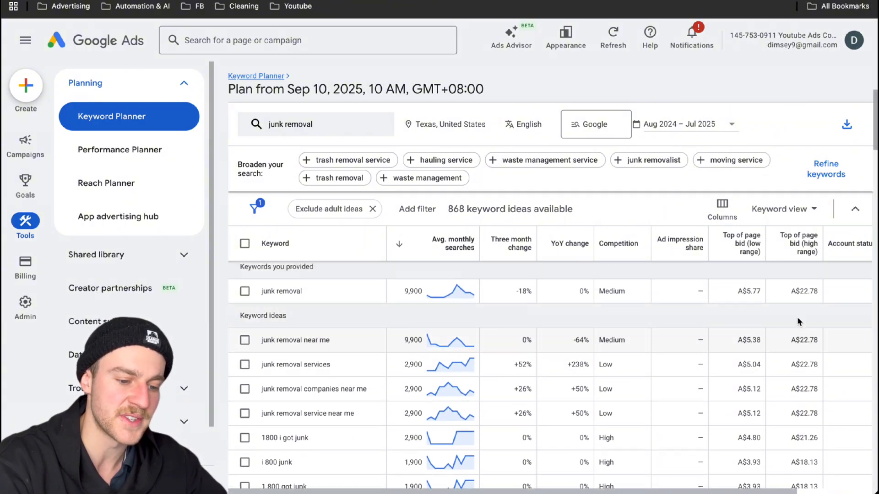
mouse_move(769, 302)
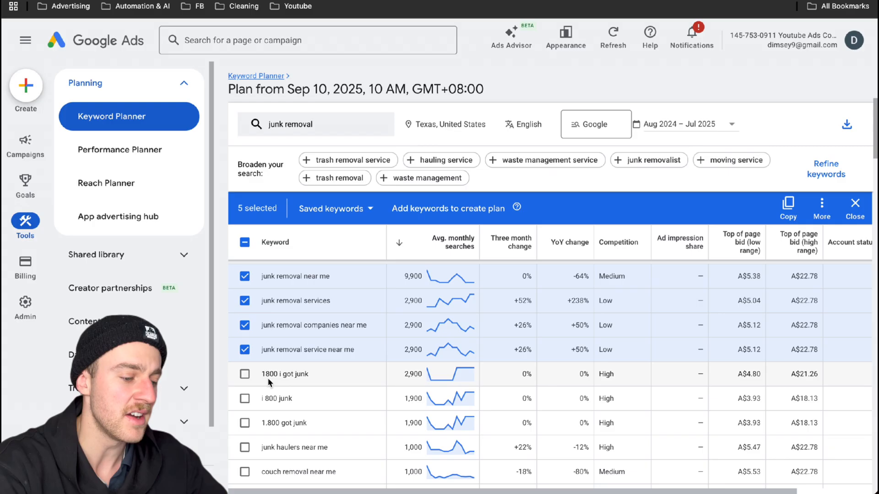
Step: Tick seven junk removal ideas, including junk removal near me and junk removal services
scroll("down", 3)
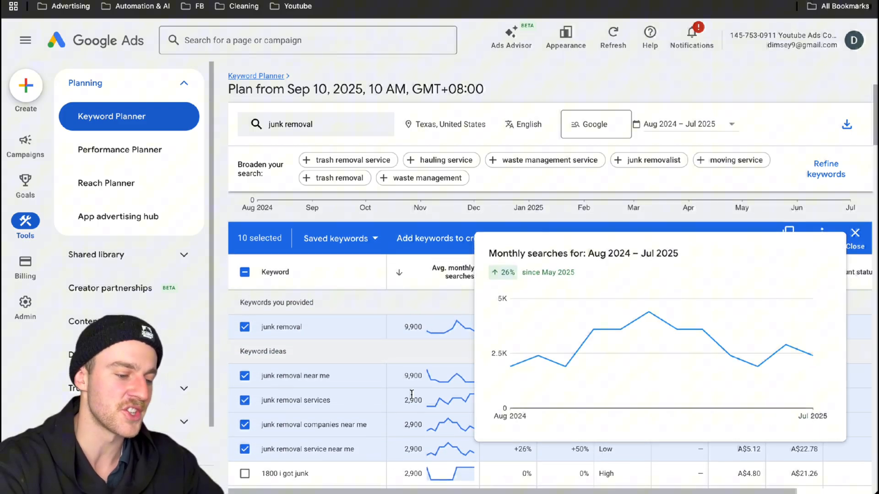
left_click(788, 232)
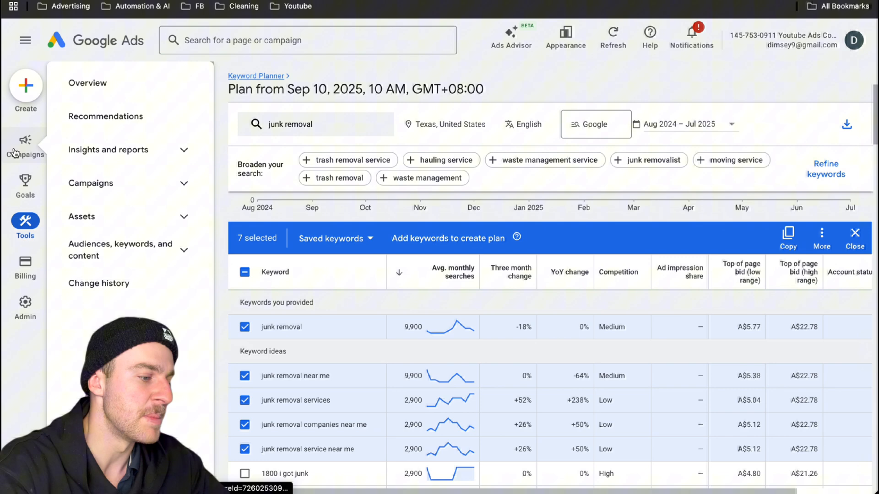
Step: Start a new campaign with the Leads objective and review its conversion goals
left_click(25, 140)
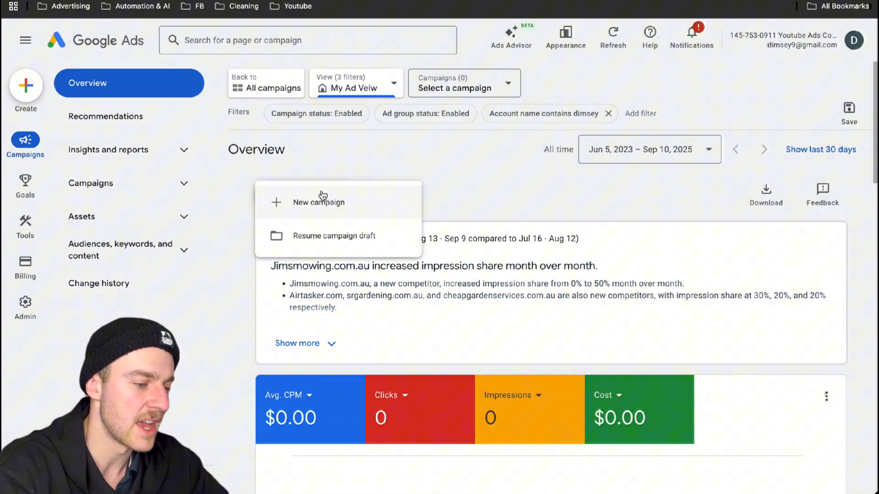
left_click(318, 203)
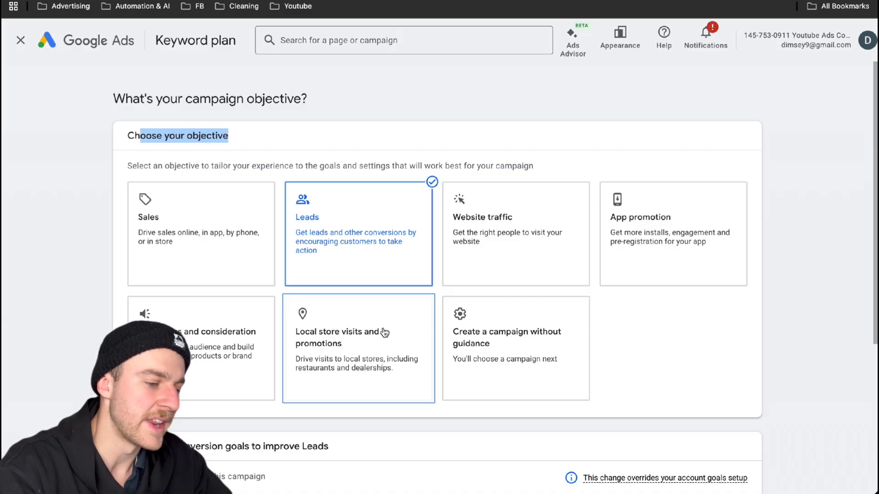
scroll("down", 3)
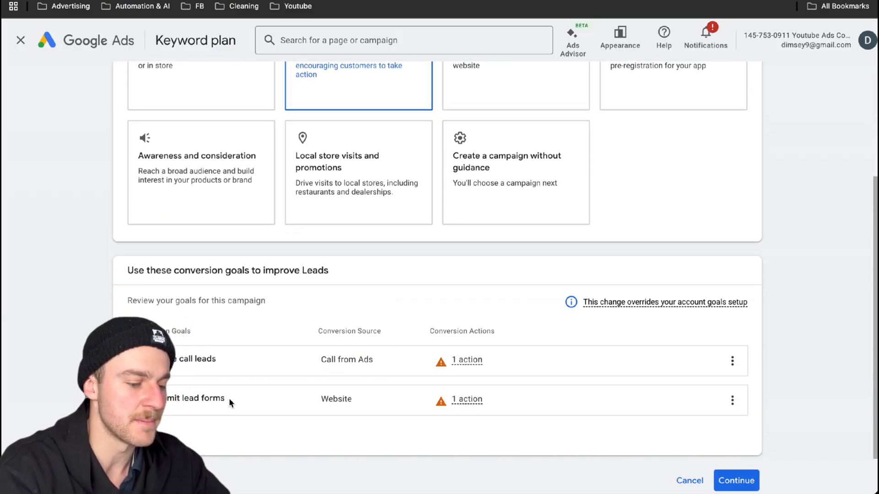
scroll("down", 3)
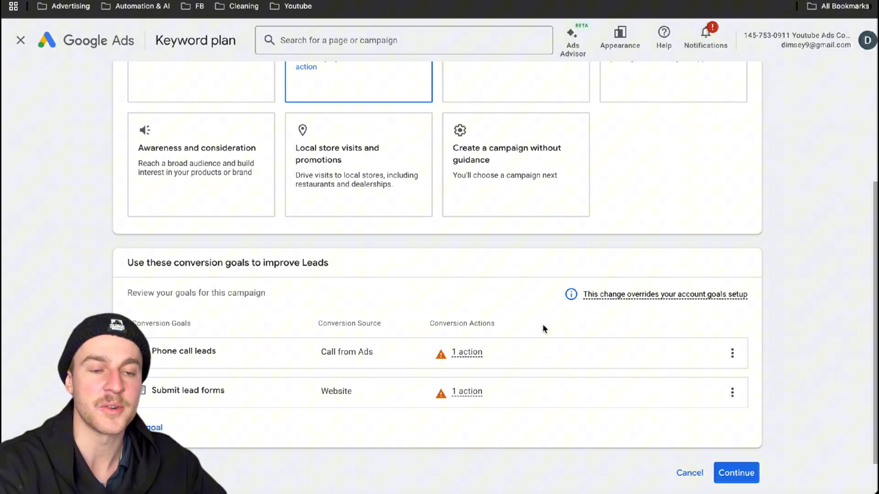
scroll("down", 3)
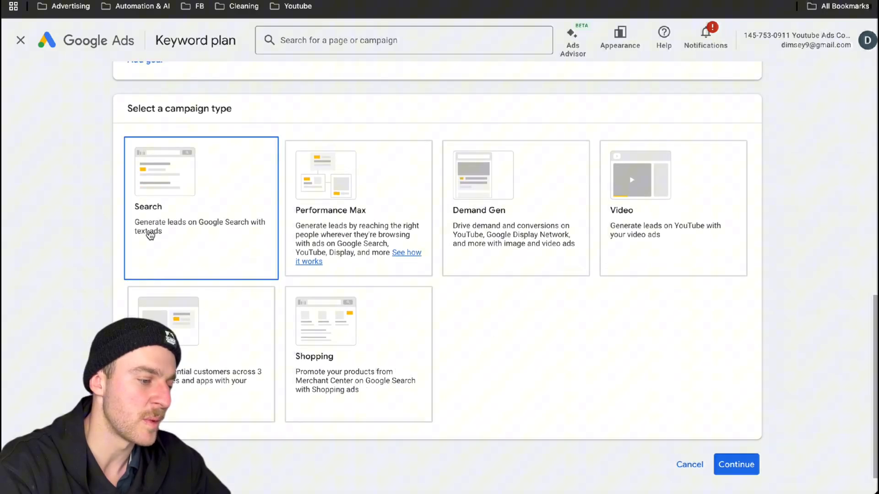
scroll("down", 3)
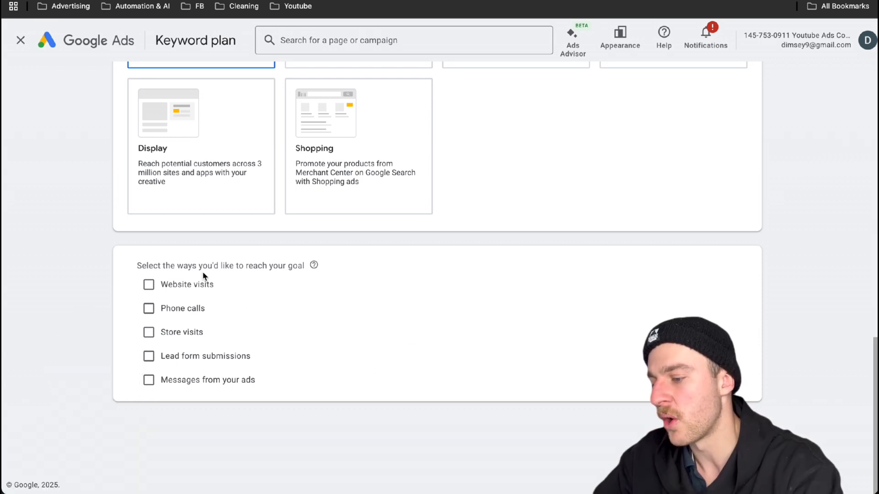
left_click(149, 284)
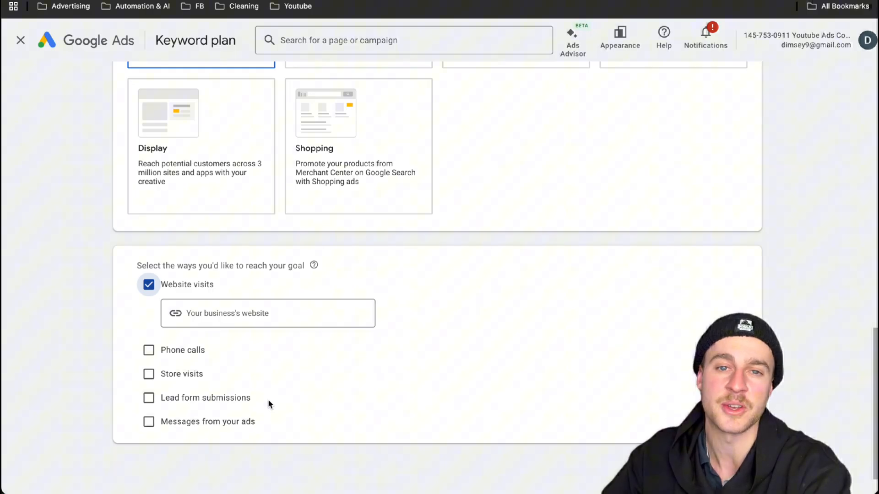
scroll("down", 3)
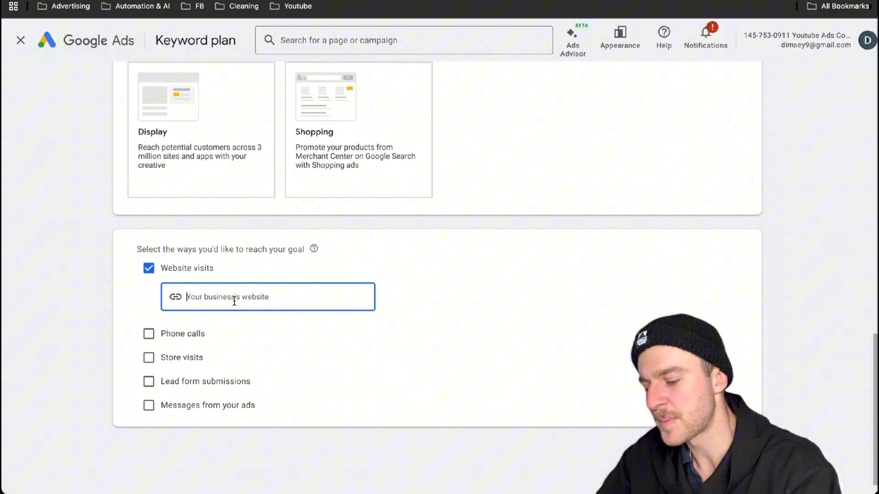
type("https://www.1800gotjunk.com.au/")
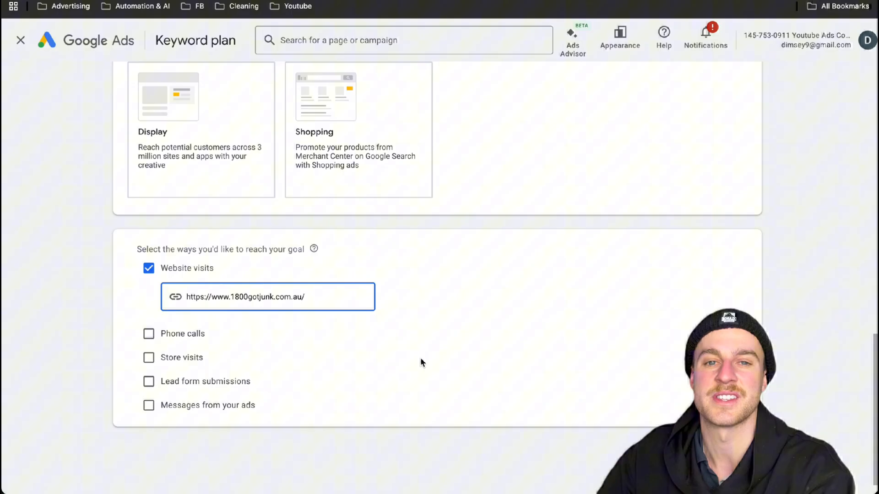
scroll("down", 3)
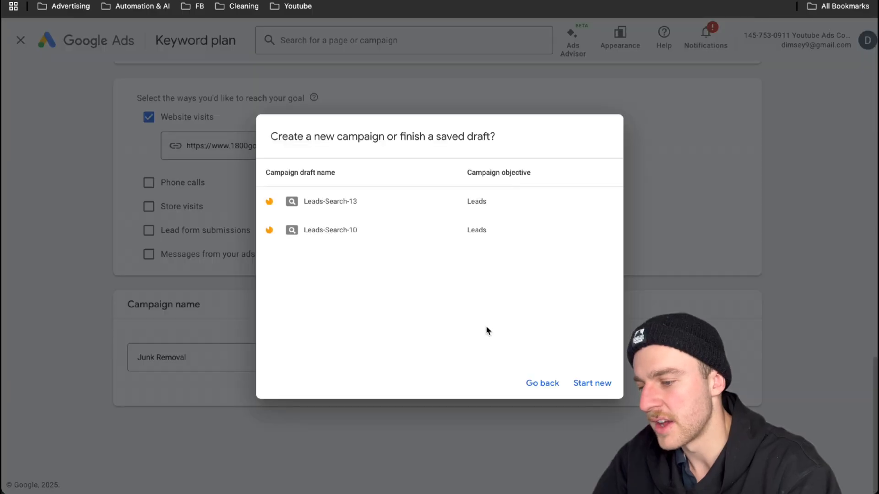
Step: Start fresh, bidding on clicks with a maximum CPC bid limit of 22
left_click(591, 383)
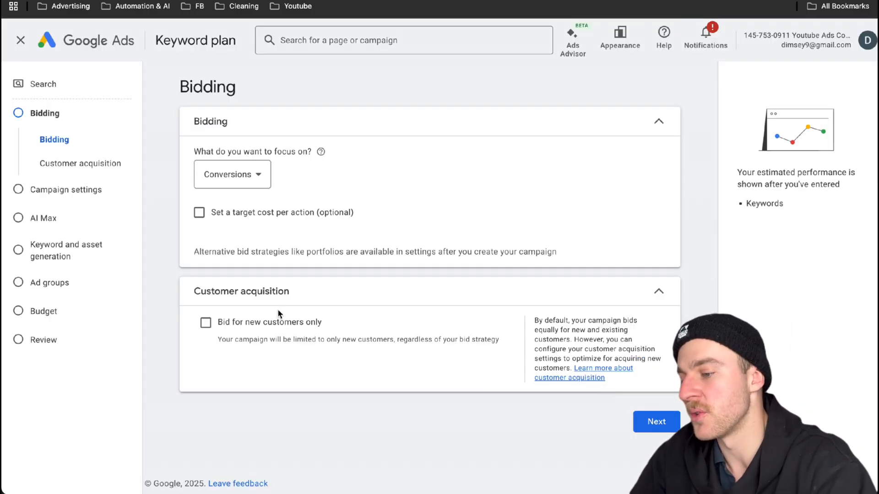
mouse_move(235, 179)
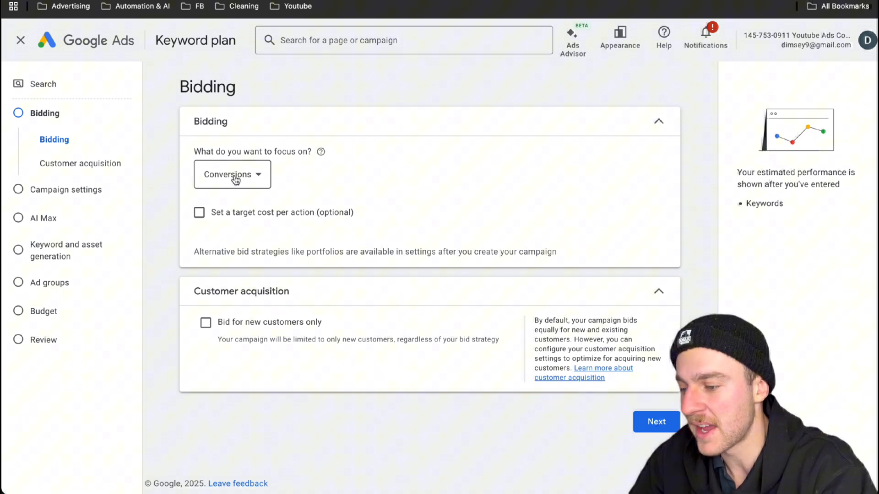
left_click(232, 174)
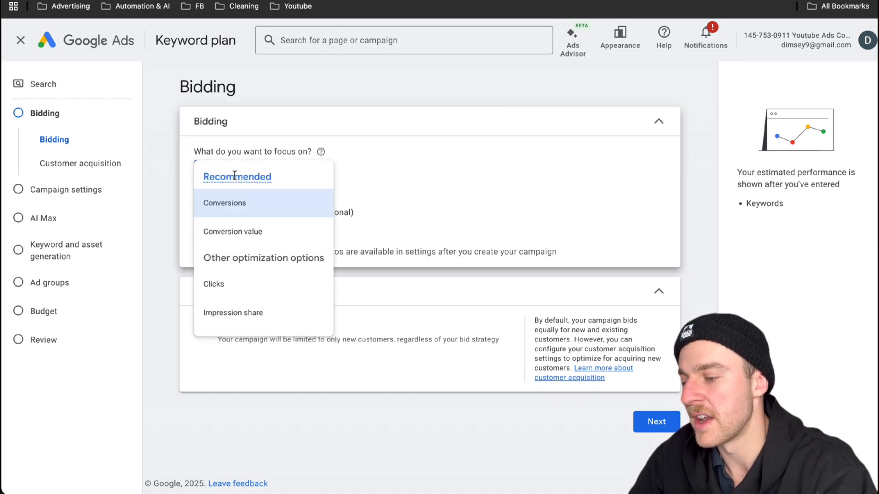
mouse_move(235, 176)
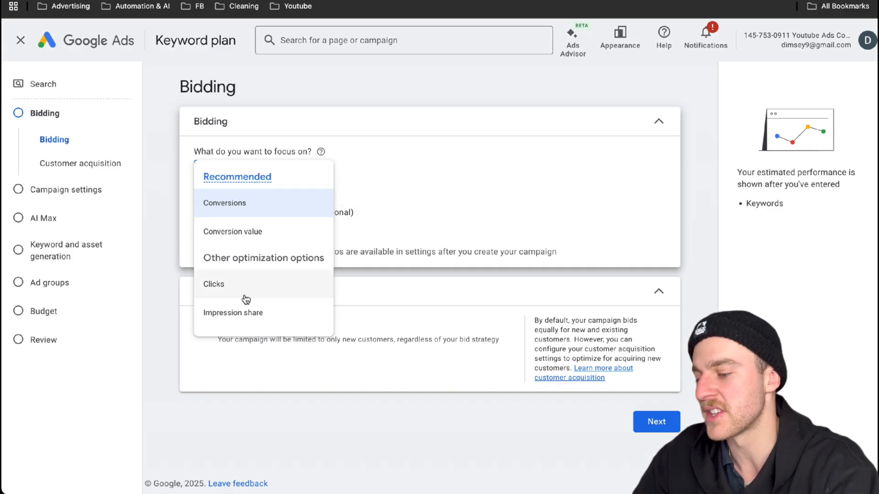
left_click(213, 284)
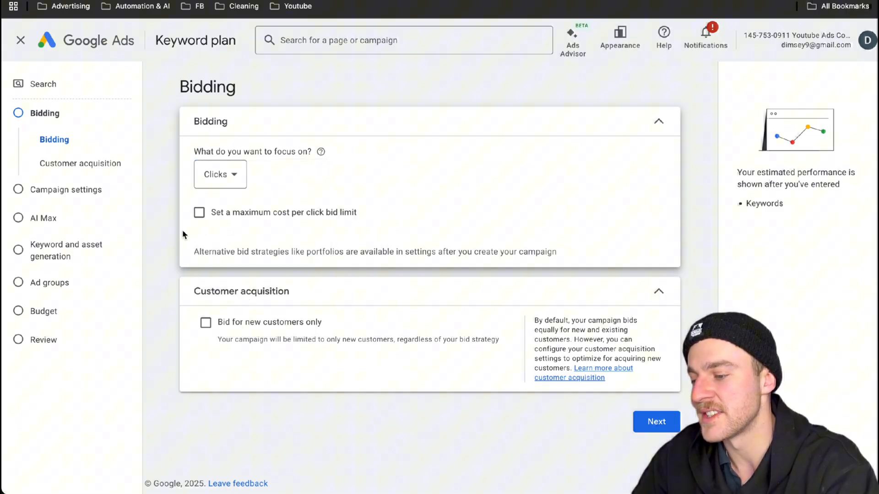
left_click(199, 213)
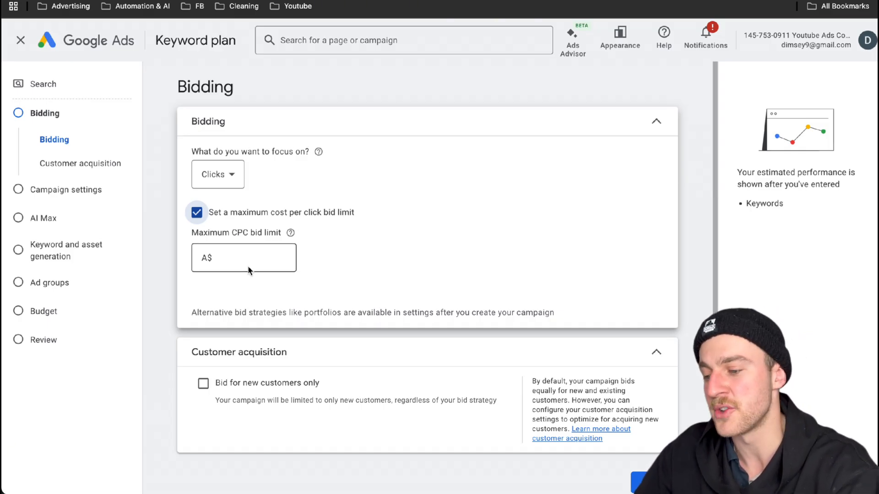
type("22")
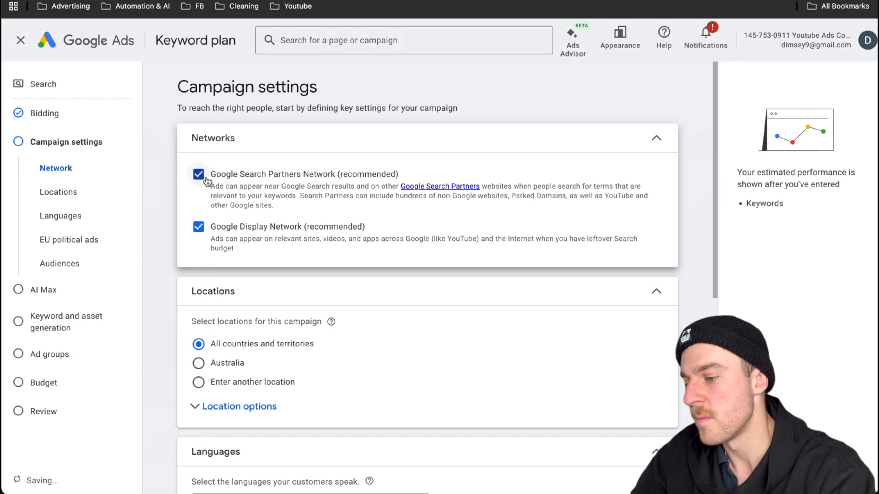
Step: Exclude Search Partners and Display Network, and choose 'Enter another location' via Advanced search
left_click(198, 174)
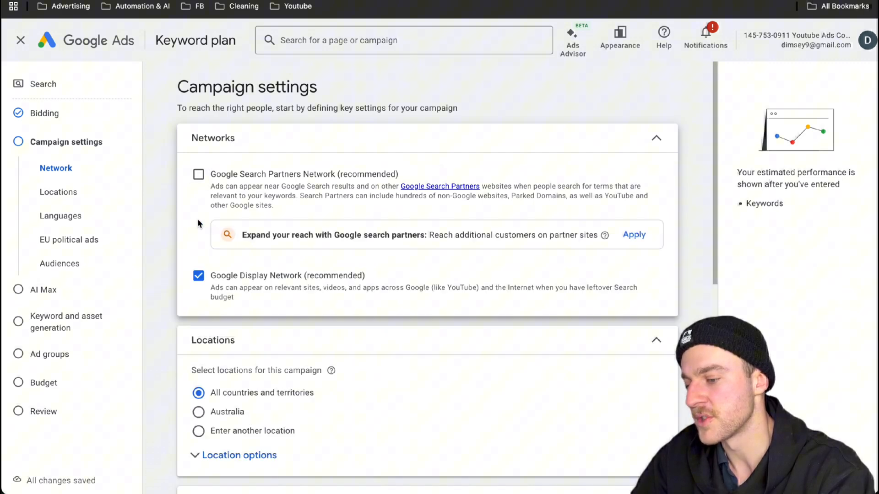
left_click(198, 276)
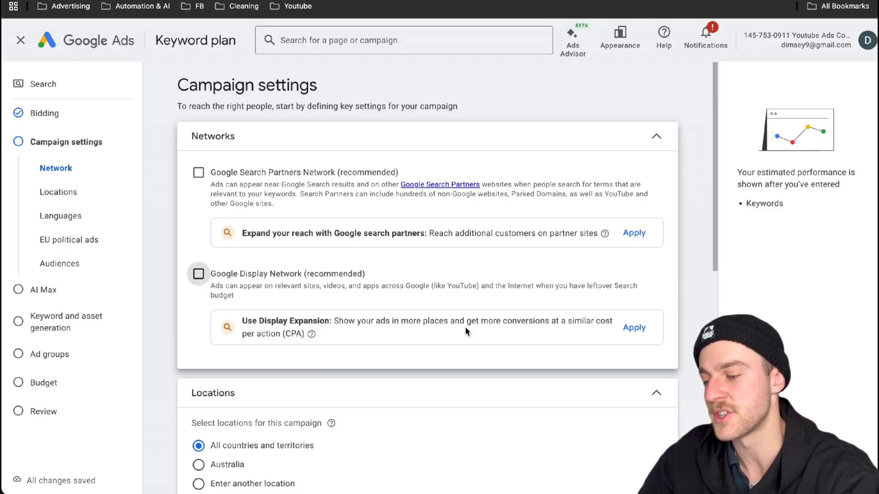
scroll("down", 3)
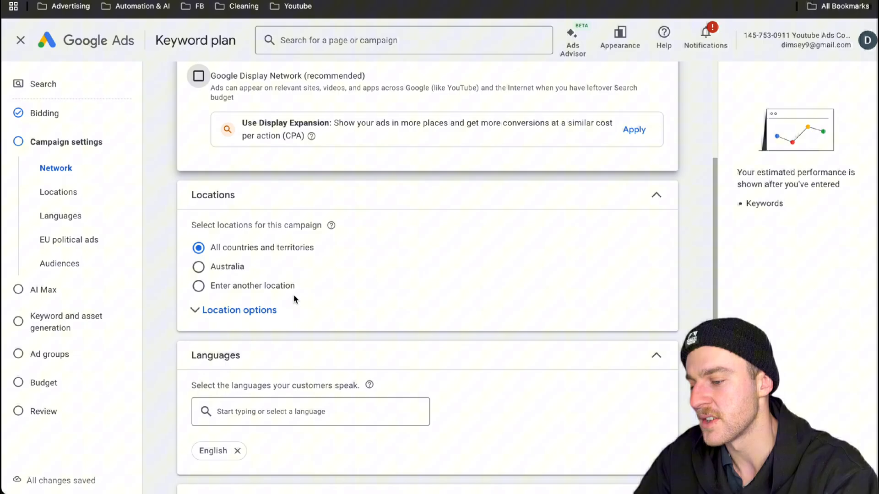
left_click(197, 285)
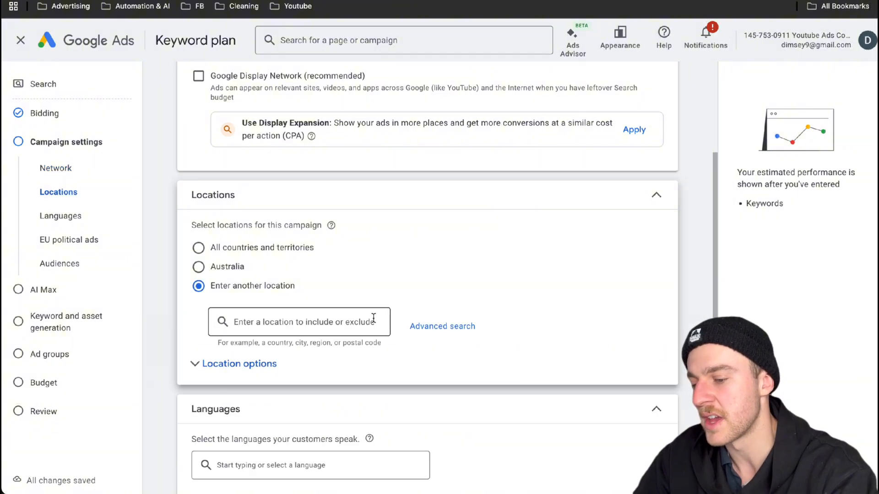
left_click(442, 326)
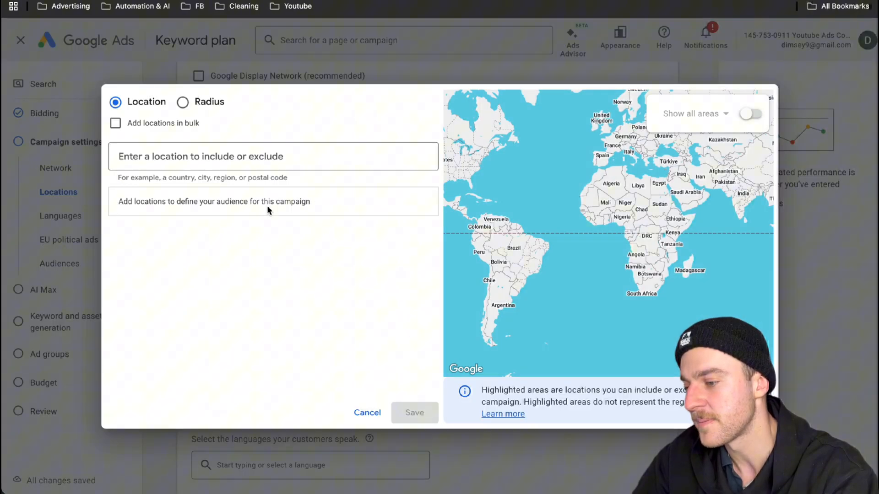
Step: Show all areas on the map and include the 78660 postcode area
left_click(273, 157)
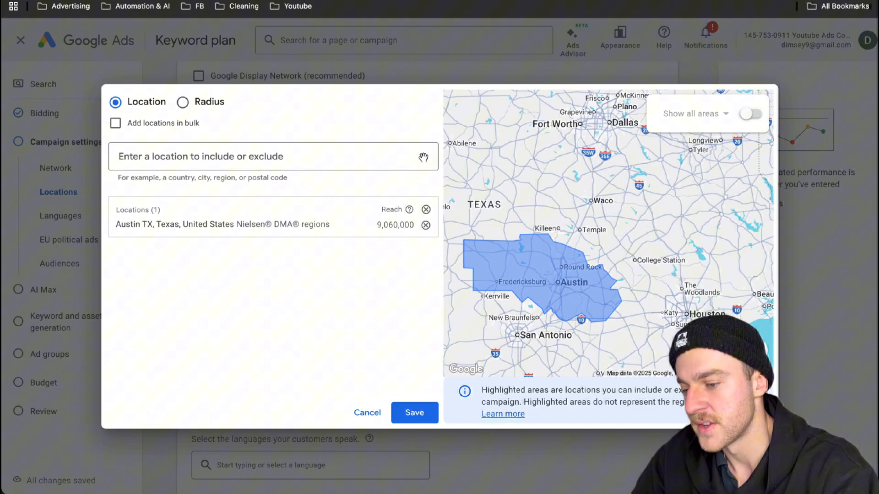
mouse_move(637, 257)
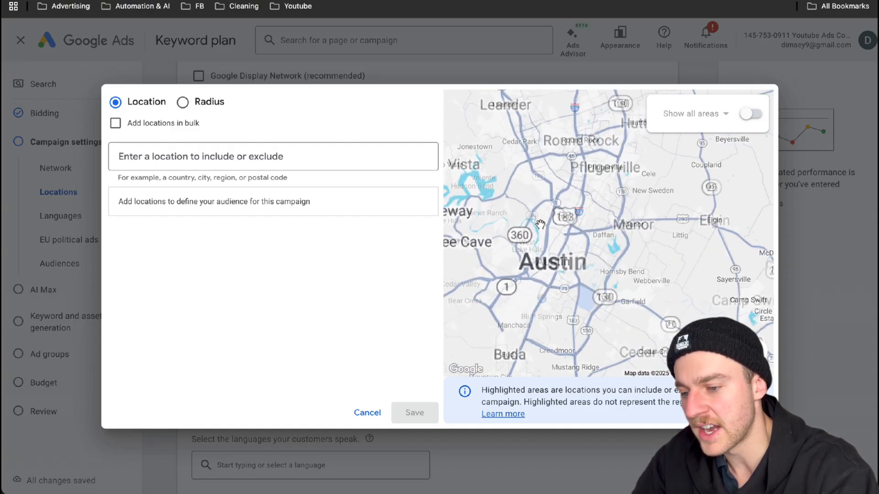
left_click(751, 113)
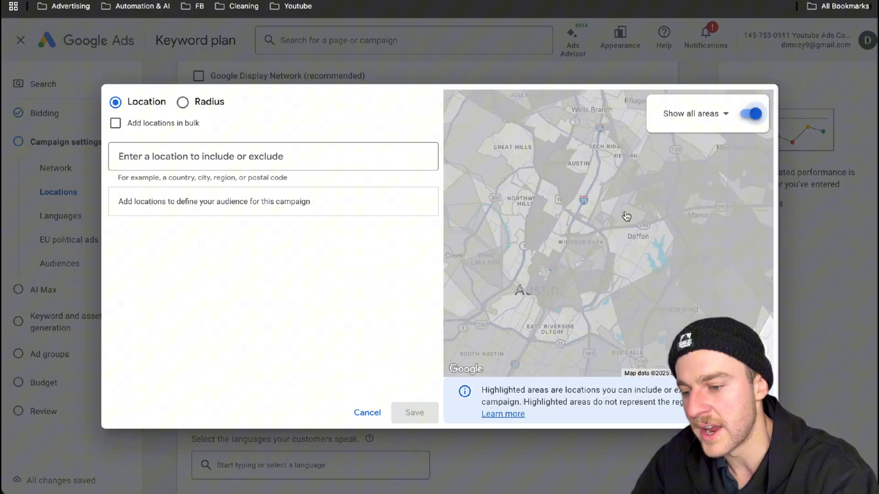
left_click_drag(627, 216, 602, 230)
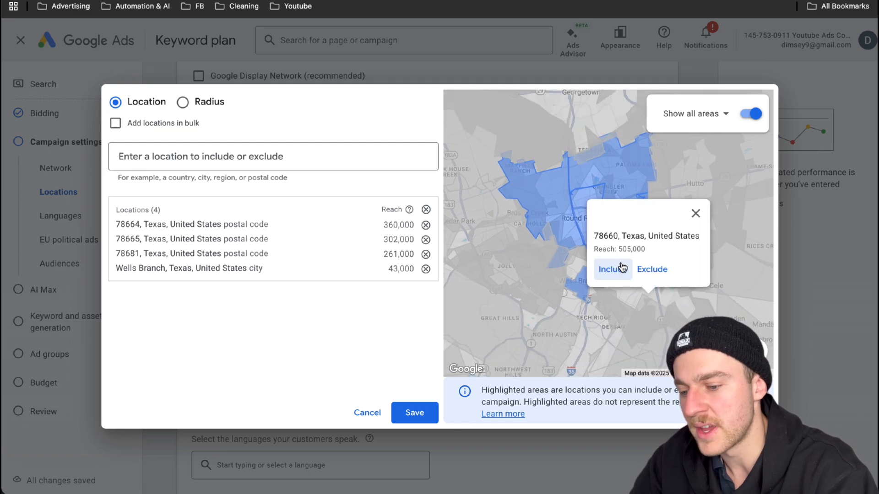
left_click(611, 270)
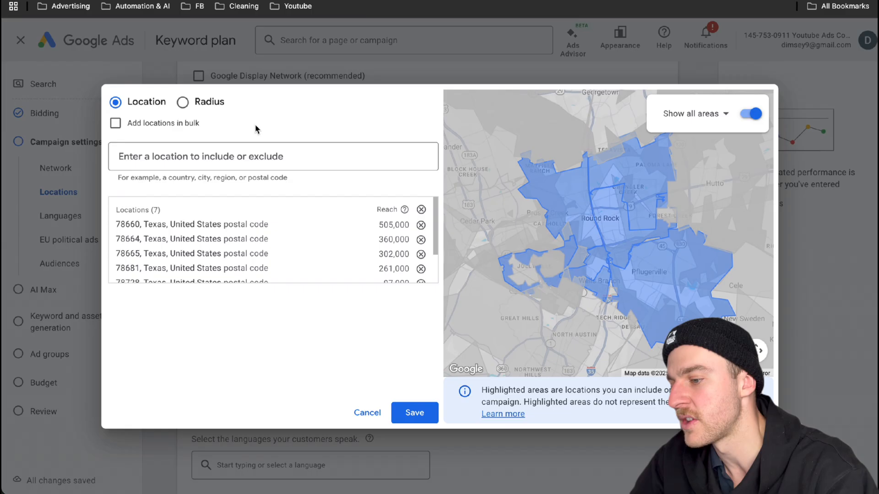
Step: Try a 20-mile then 10-mile radius target, remove it, and save the locations
left_click(181, 102)
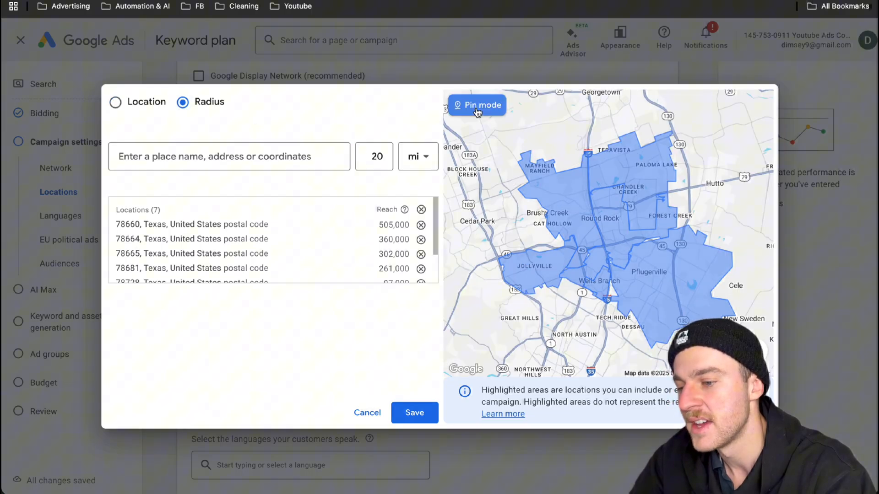
left_click(549, 251)
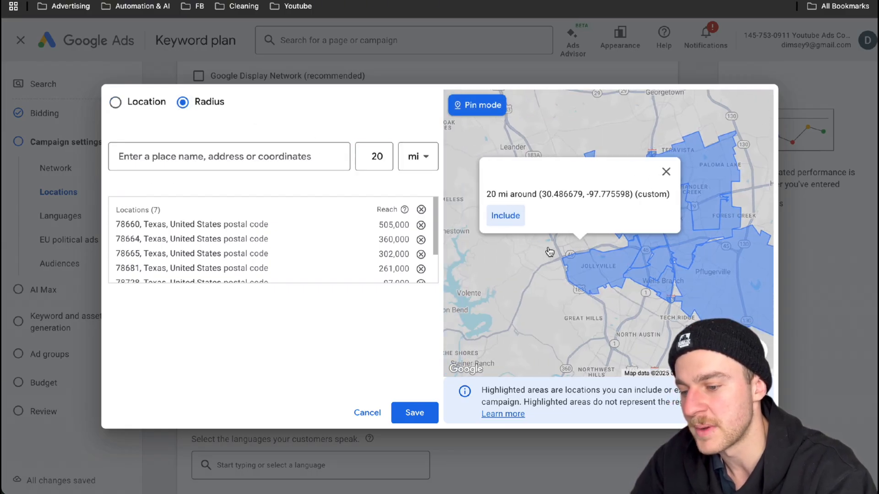
left_click(505, 215)
type("10")
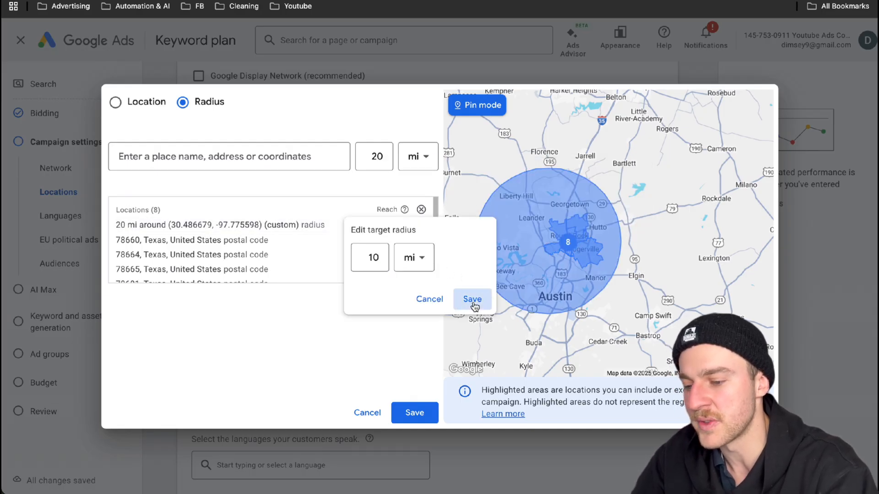
left_click(471, 299)
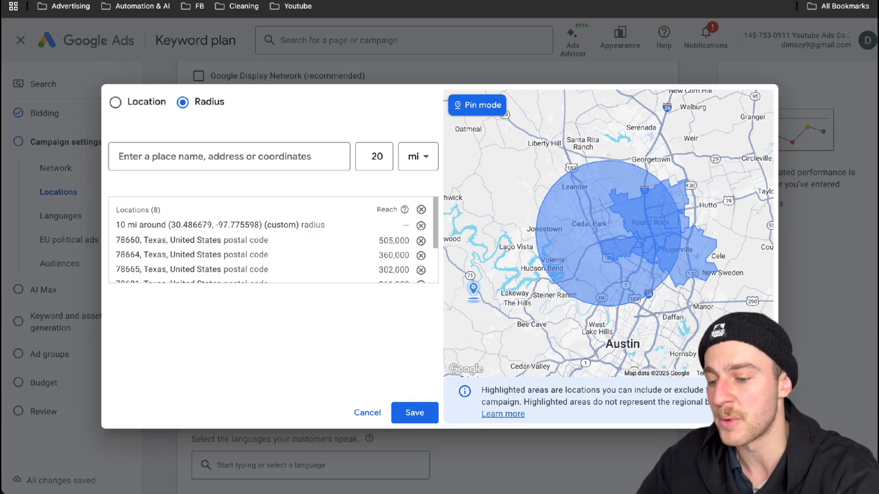
left_click(115, 101)
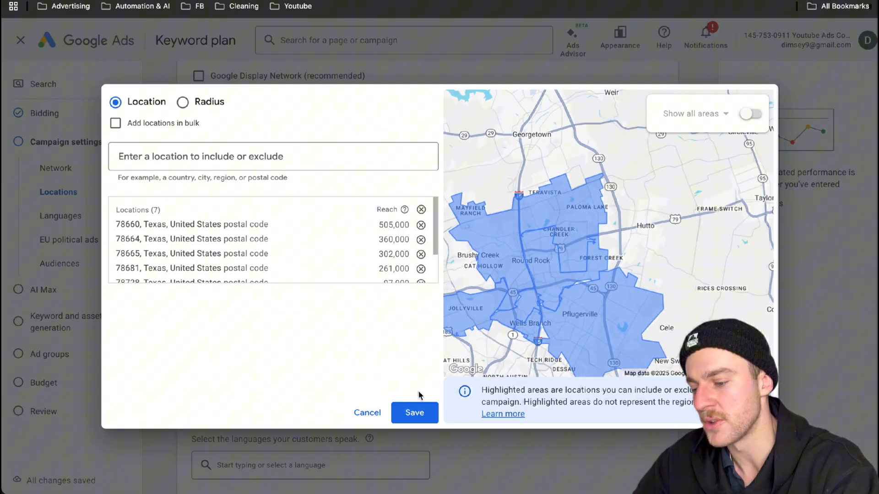
left_click(415, 413)
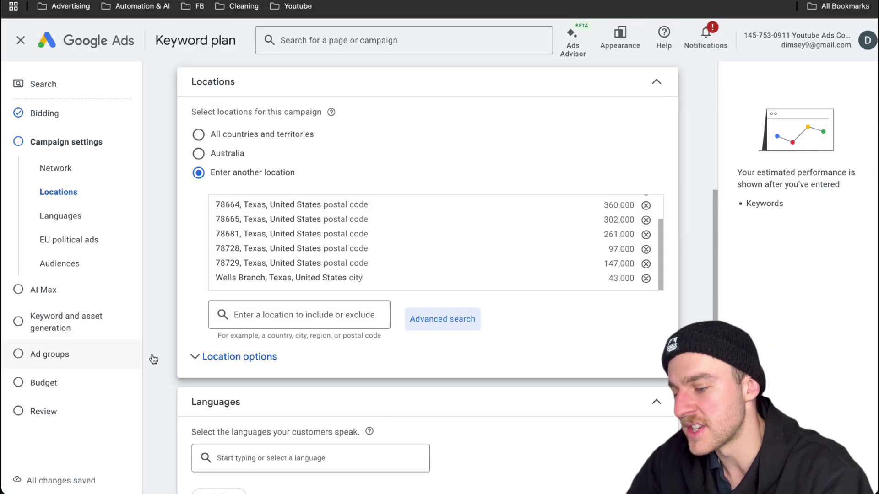
Step: Set location options to Presence: people in or regularly in included locations
left_click(233, 357)
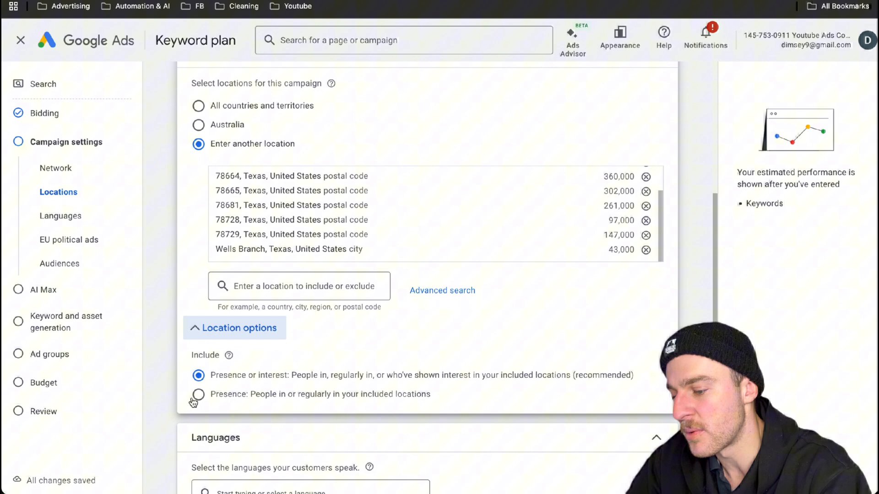
left_click(198, 395)
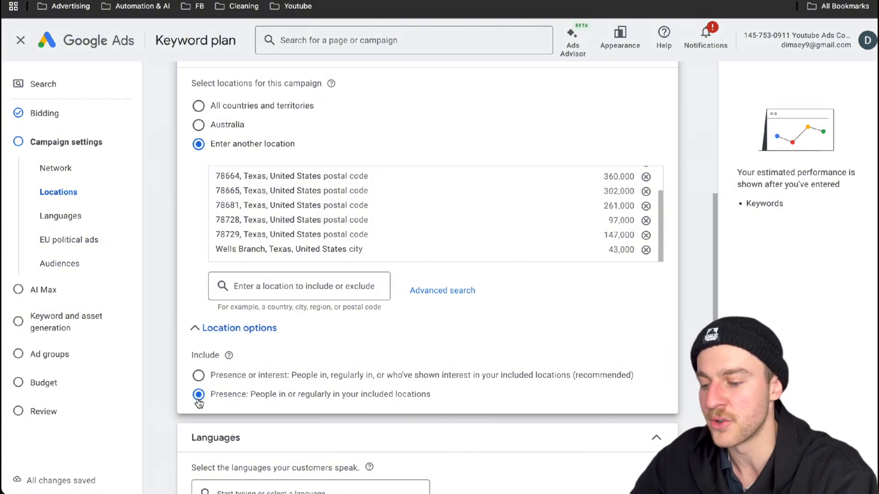
left_click(198, 376)
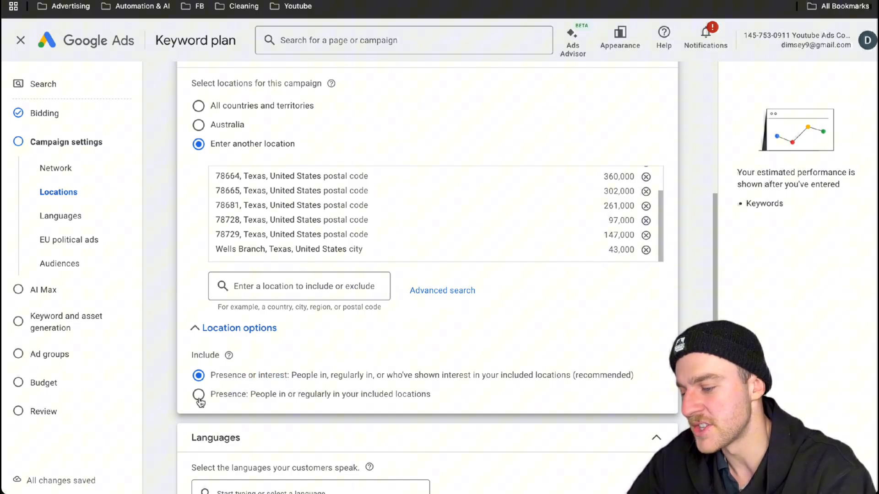
left_click(198, 394)
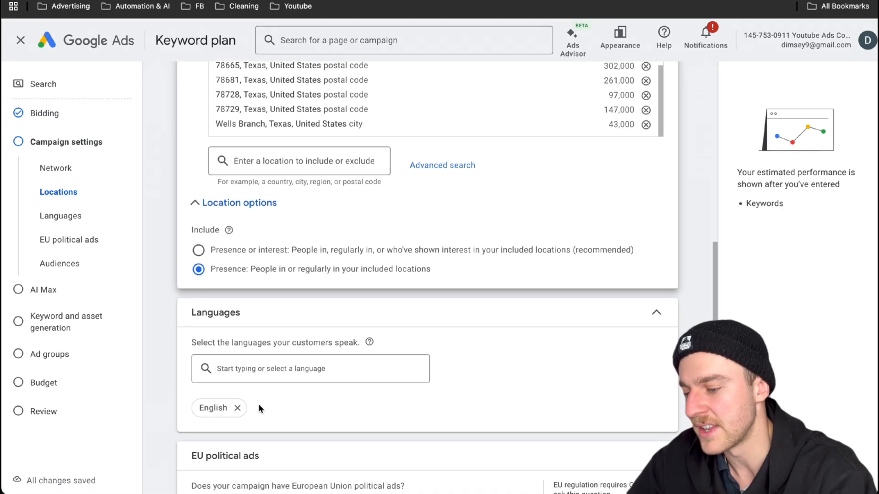
scroll("down", 3)
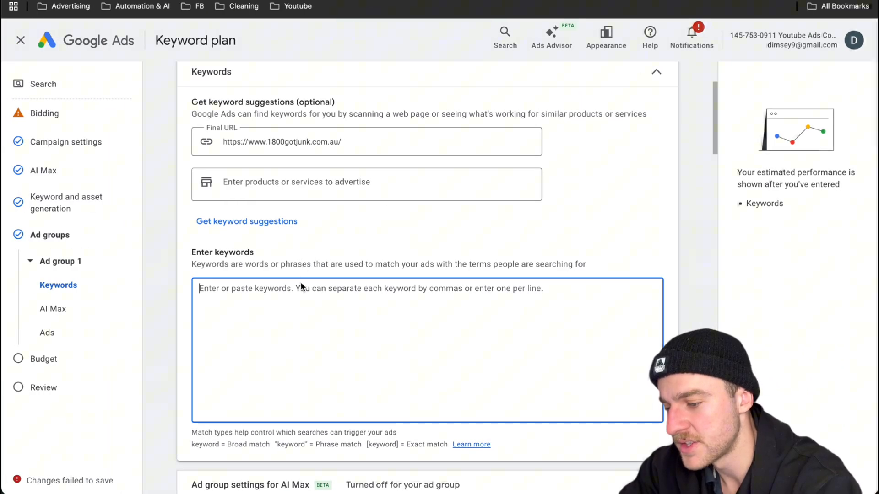
Step: Enter ten junk keywords like junk haulers near me and furniture removal in Ad group 1
type("junk removal")
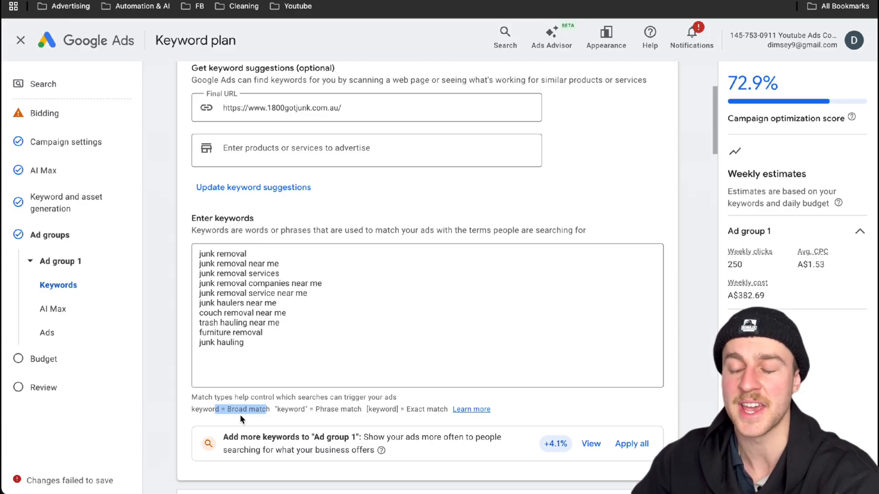
left_click(46, 333)
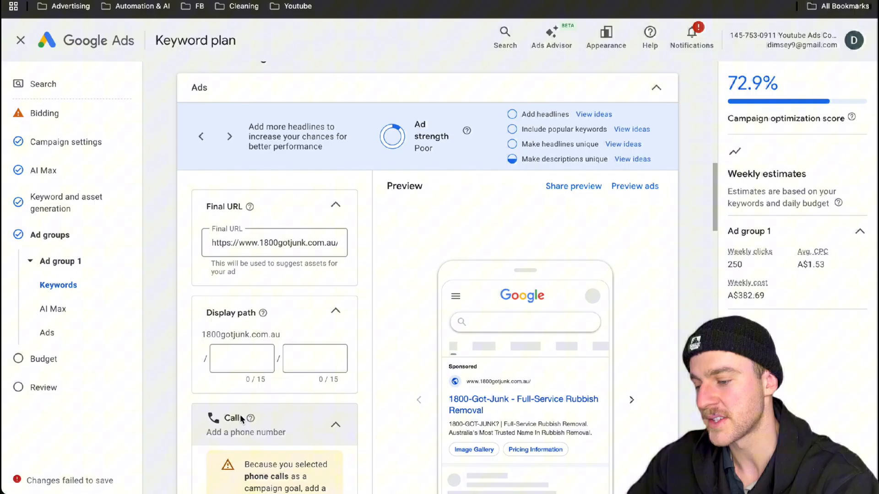
scroll("down", 3)
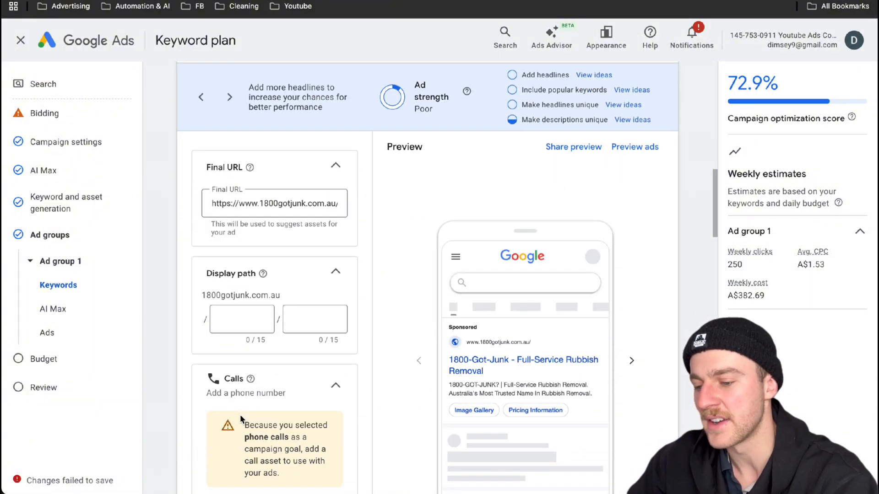
scroll("down", 3)
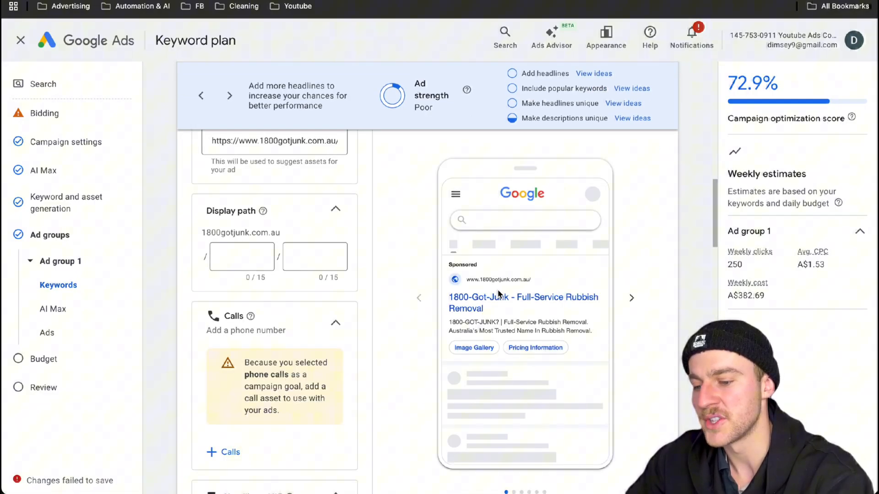
left_click(46, 333)
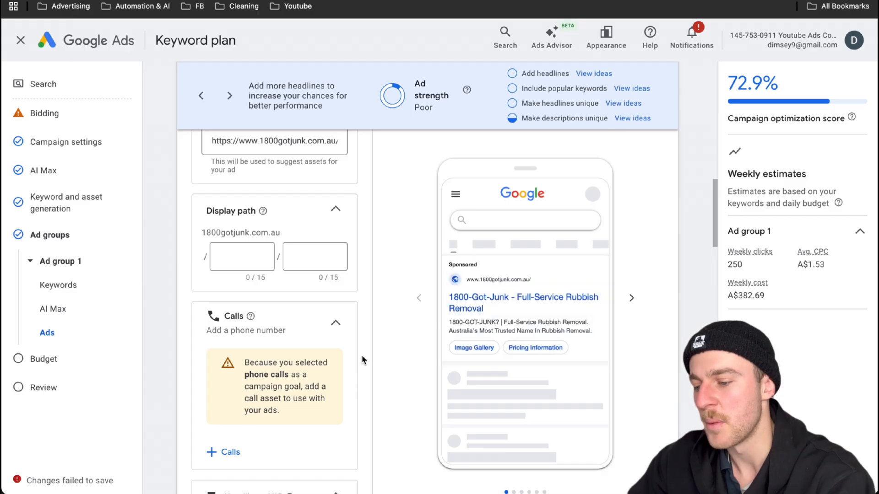
scroll("down", 3)
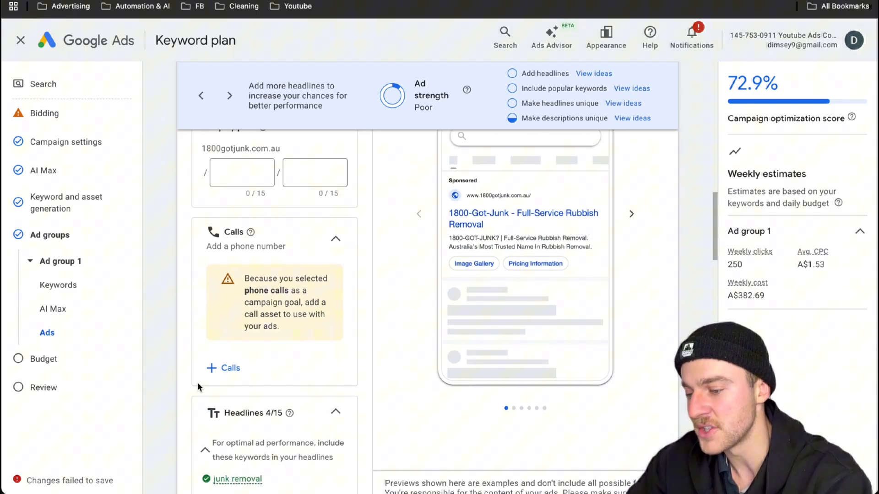
left_click(223, 368)
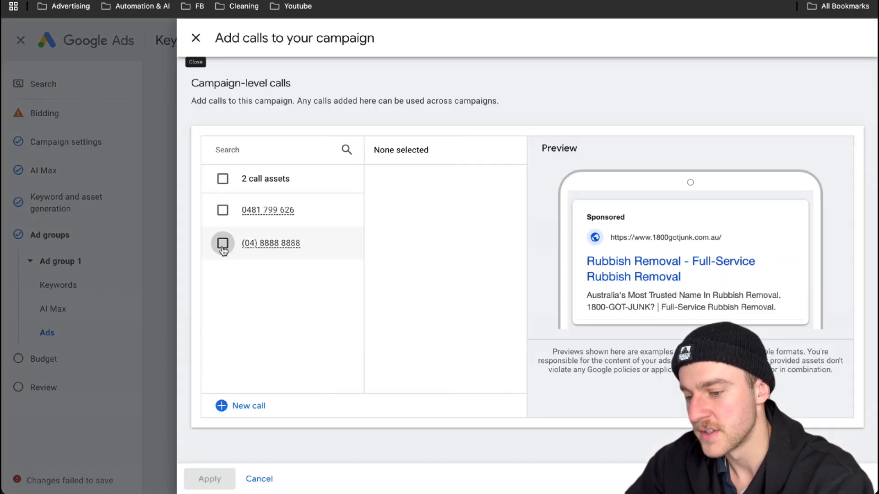
left_click(222, 243)
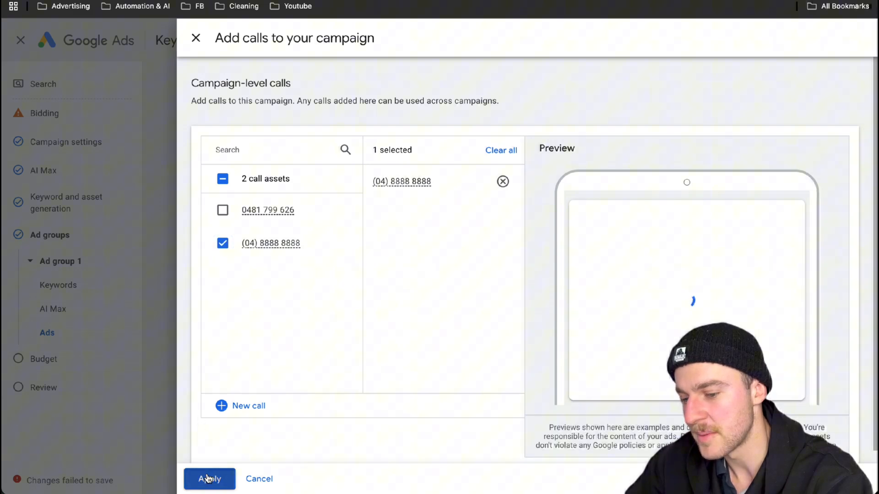
left_click(209, 479)
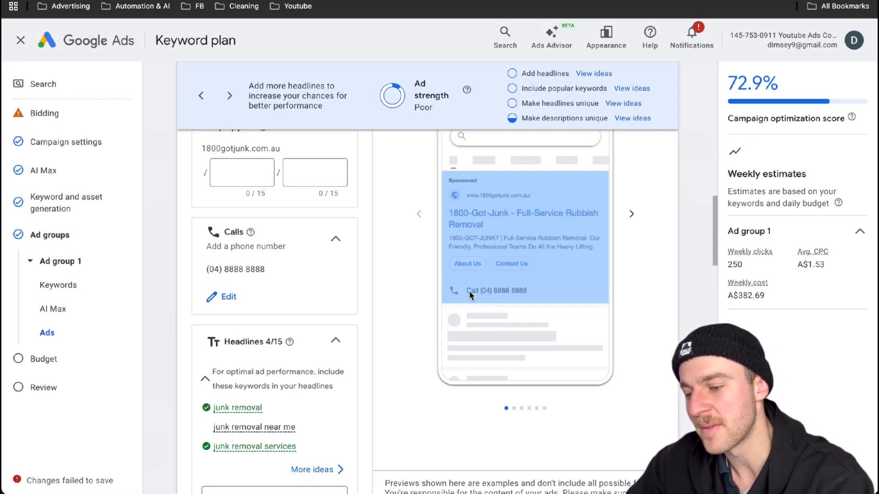
scroll("down", 3)
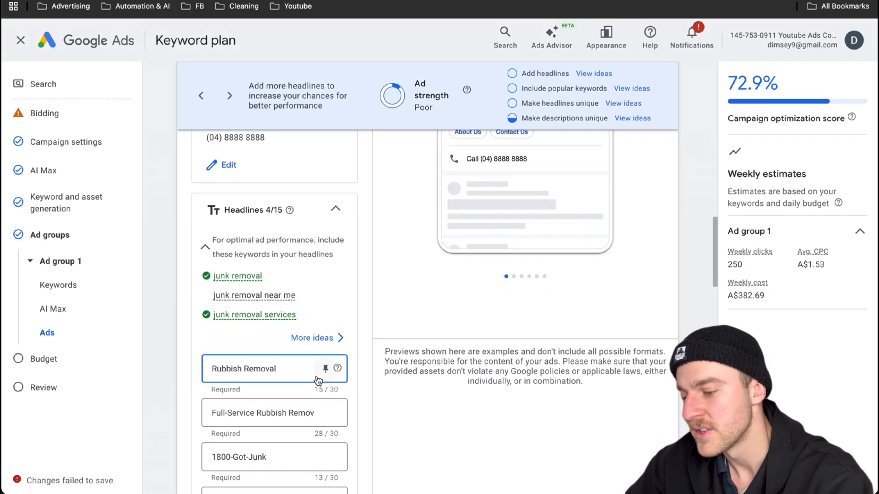
Step: Rename headlines to 'Junk Removal Near You' and 'Same-Day Junk Removal', pin them first and second, and remove 'Check Availability'
scroll("down", 3)
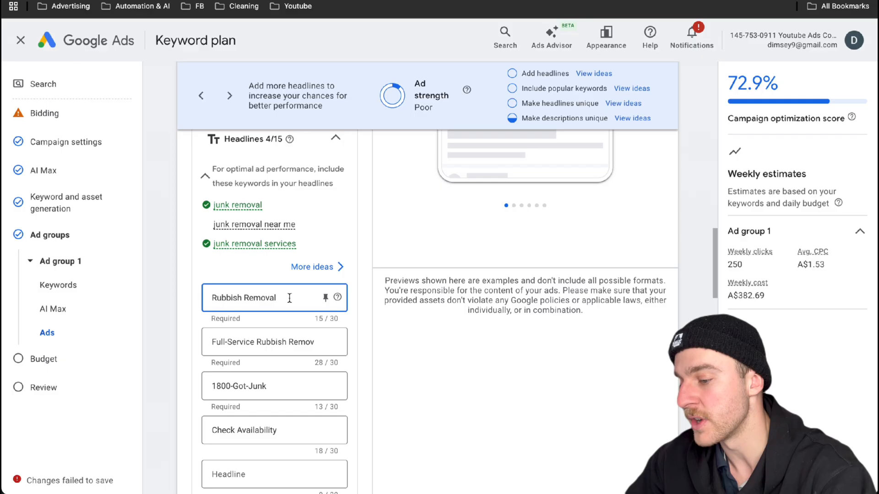
type("Junk Removal")
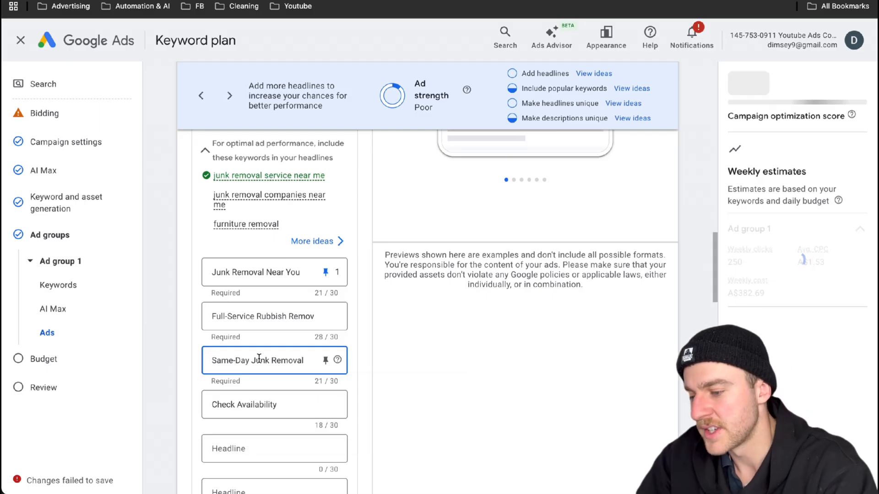
left_click(325, 360)
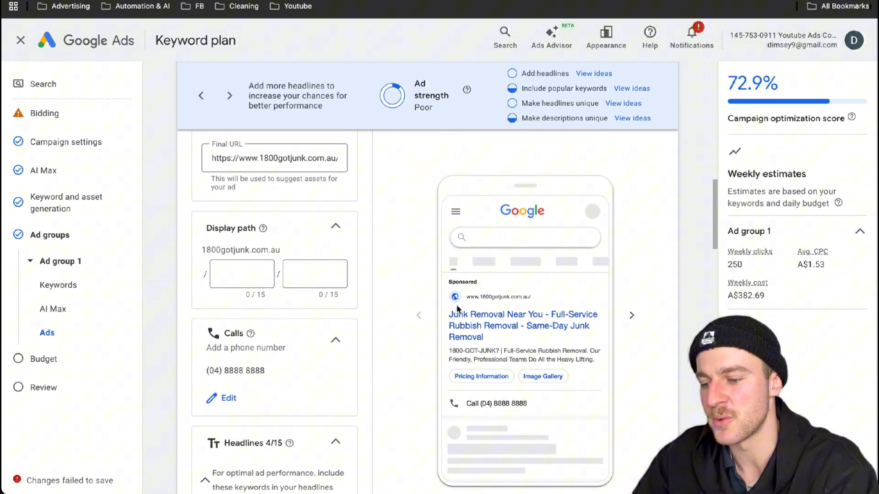
mouse_move(527, 354)
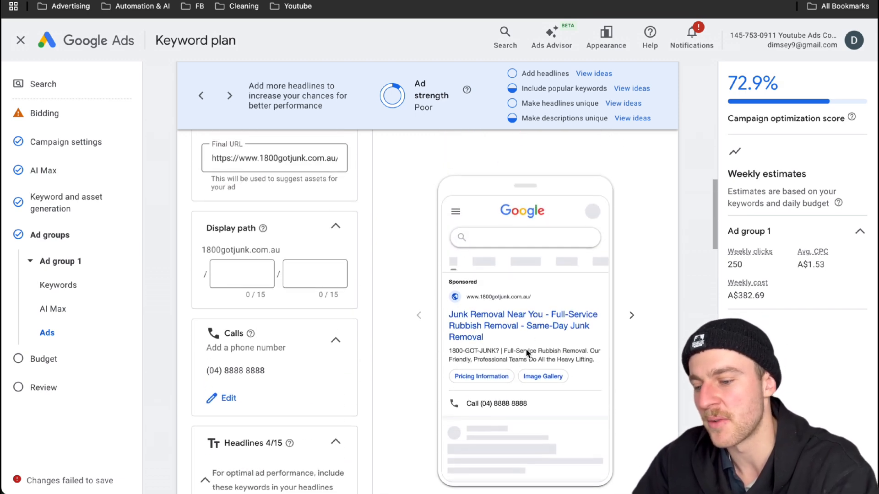
scroll("down", 3)
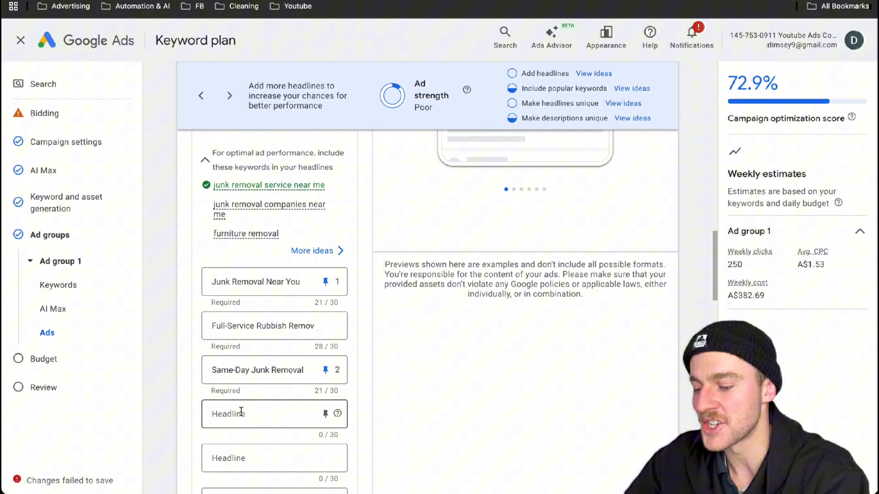
scroll("down", 3)
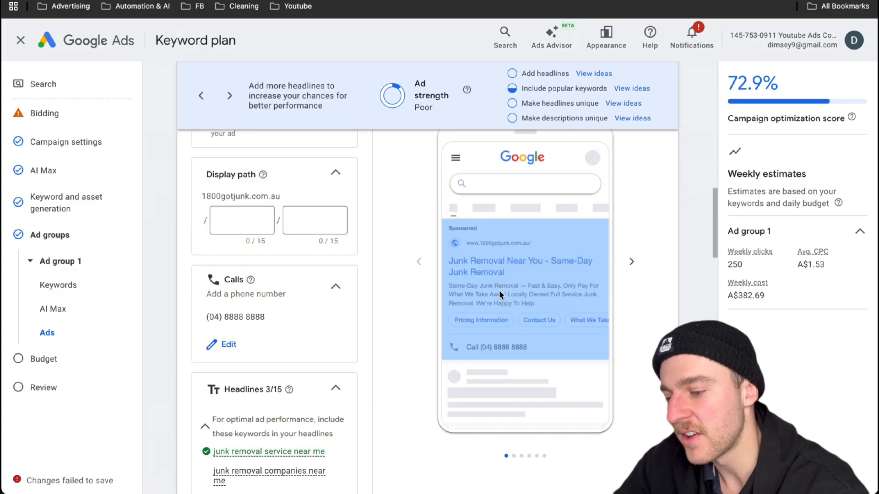
scroll("down", 3)
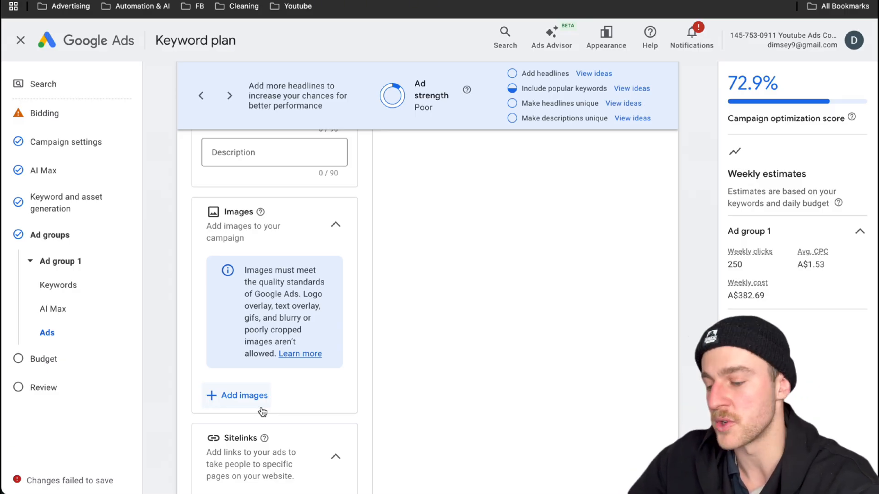
scroll("down", 3)
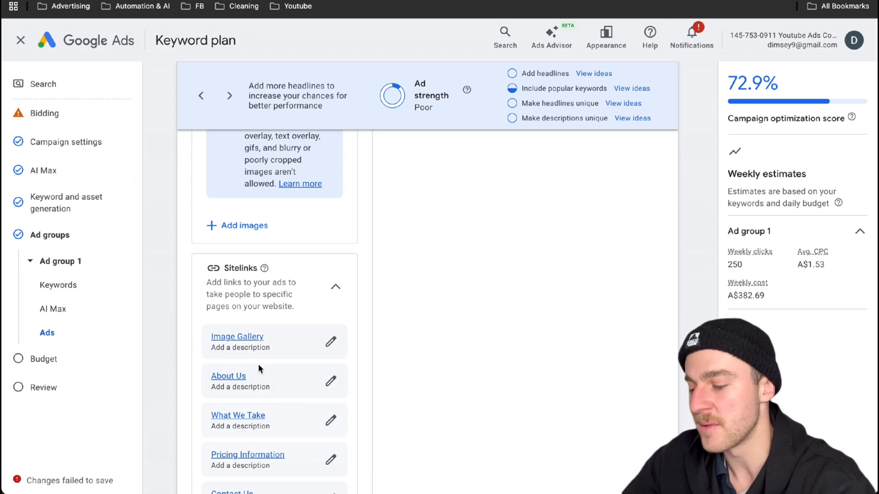
scroll("down", 3)
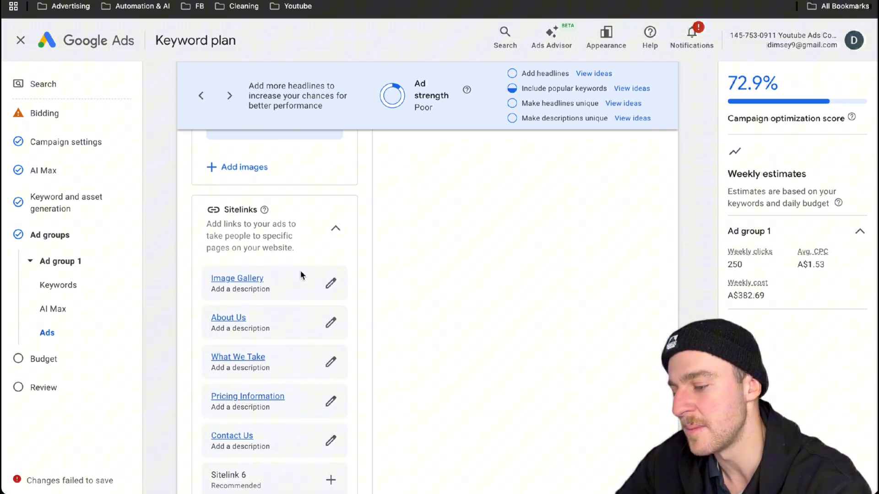
scroll("down", 3)
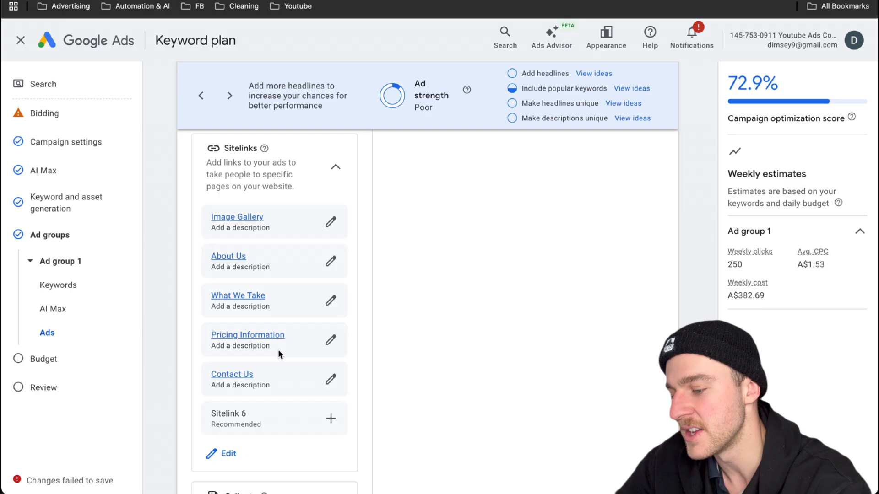
scroll("down", 3)
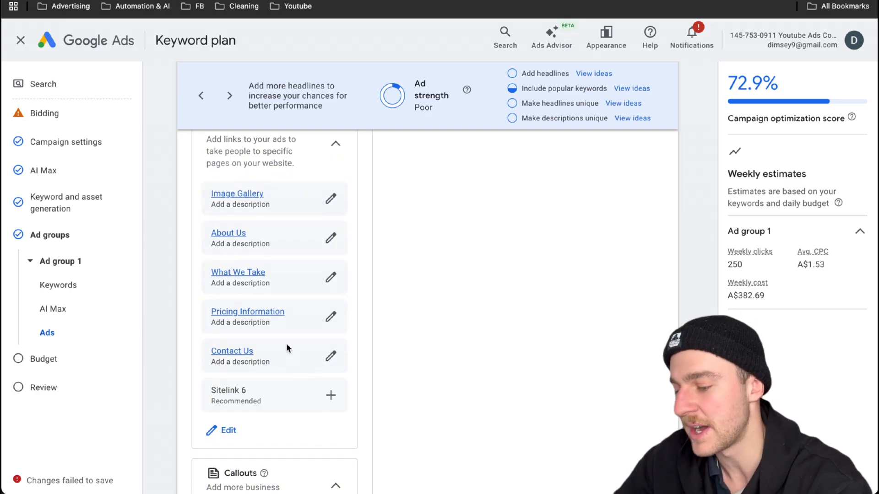
scroll("down", 3)
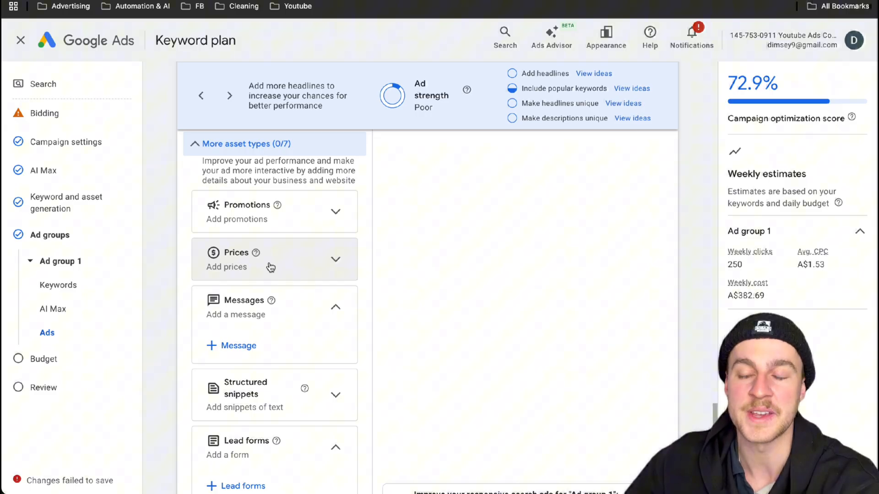
scroll("down", 3)
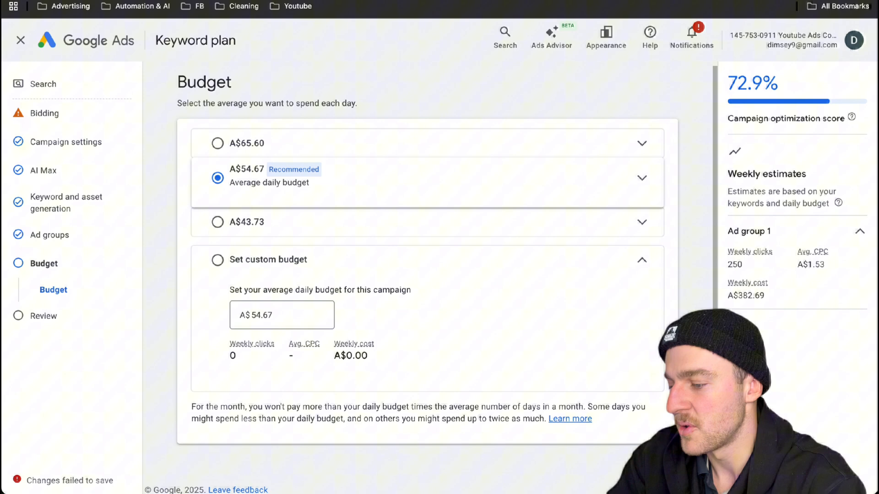
Step: Choose a custom daily budget of A$54.67 and continue to the review step
left_click(217, 178)
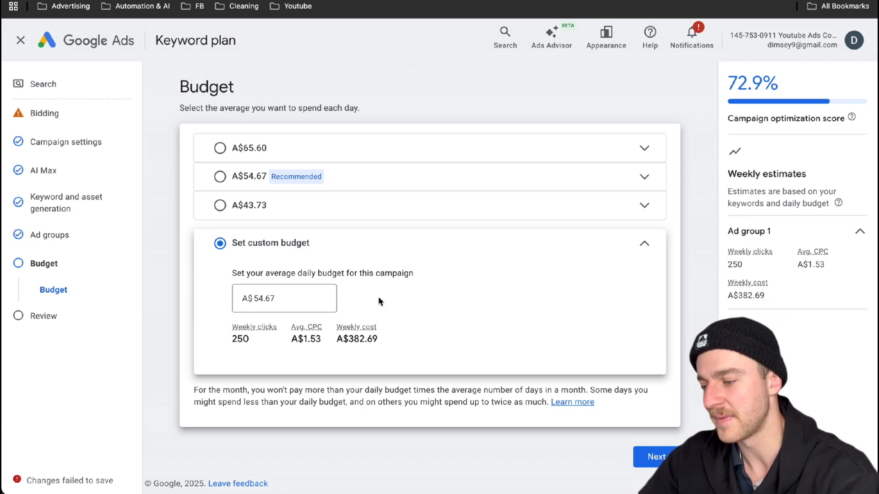
left_click(655, 455)
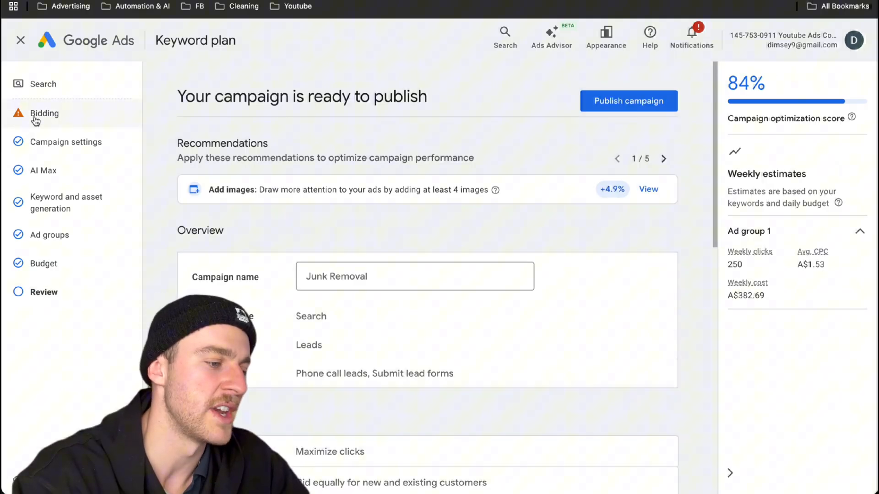
Step: Publish the Junk Removal search campaign from the review page
left_click(43, 113)
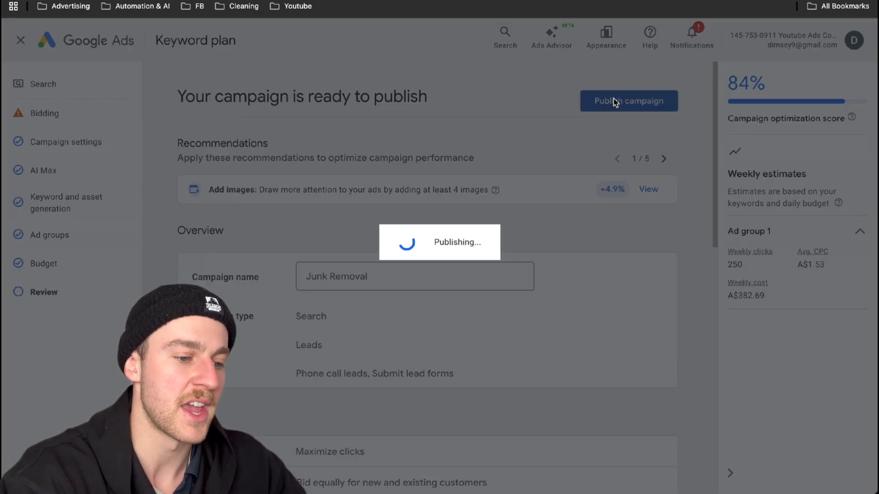
left_click(628, 101)
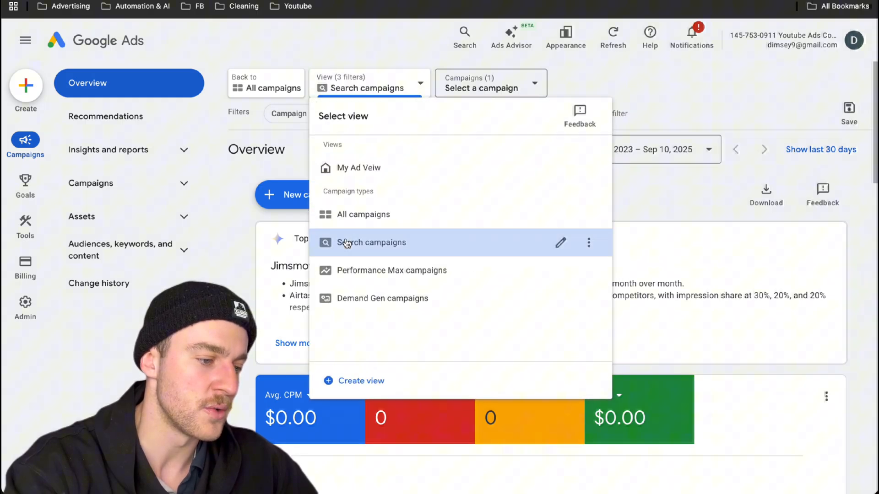
Step: Filter to search campaigns and open the Keywords list under Audiences, keywords, and content
left_click(371, 242)
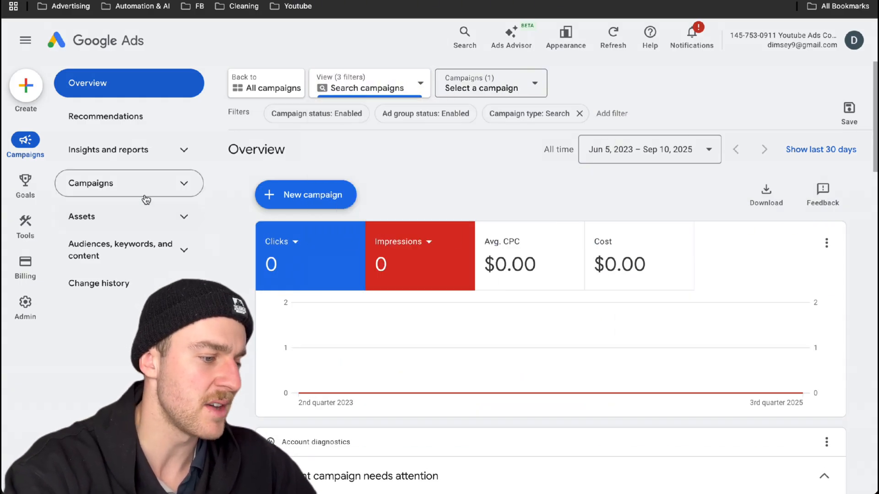
left_click(128, 250)
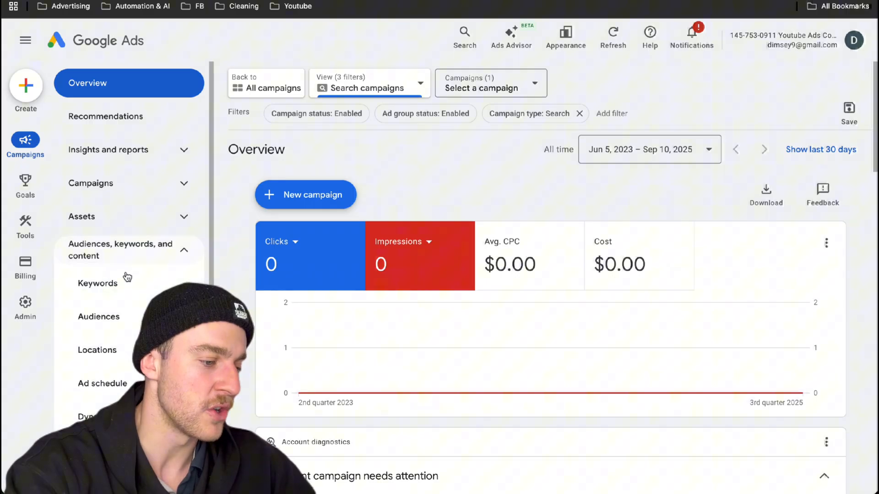
left_click(97, 283)
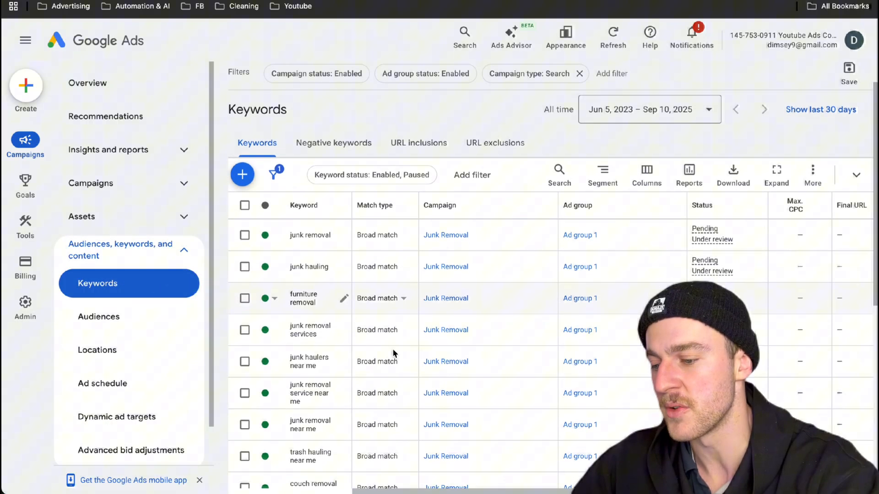
Step: Switch all ten Junk Removal keywords from broad match to exact match
left_click(245, 205)
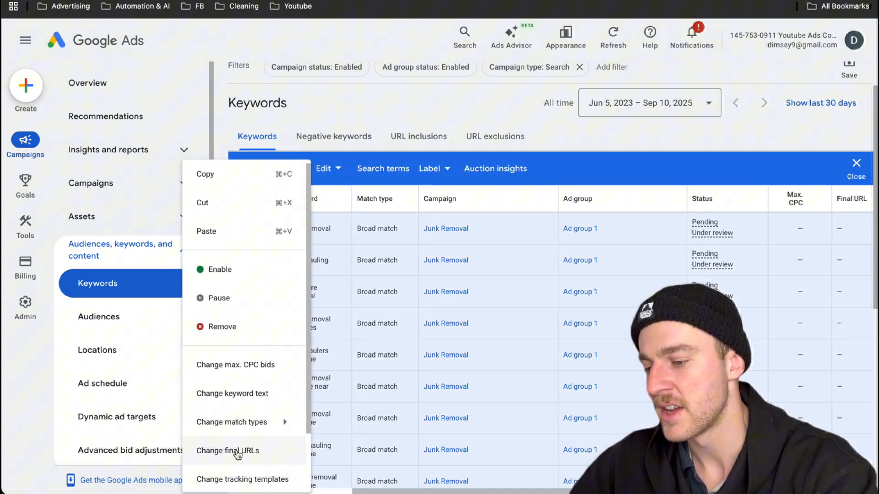
left_click(231, 422)
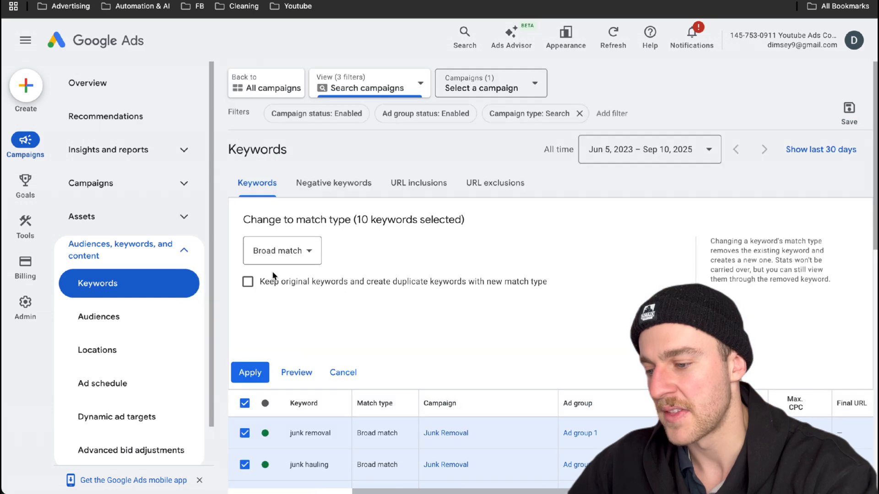
left_click(281, 250)
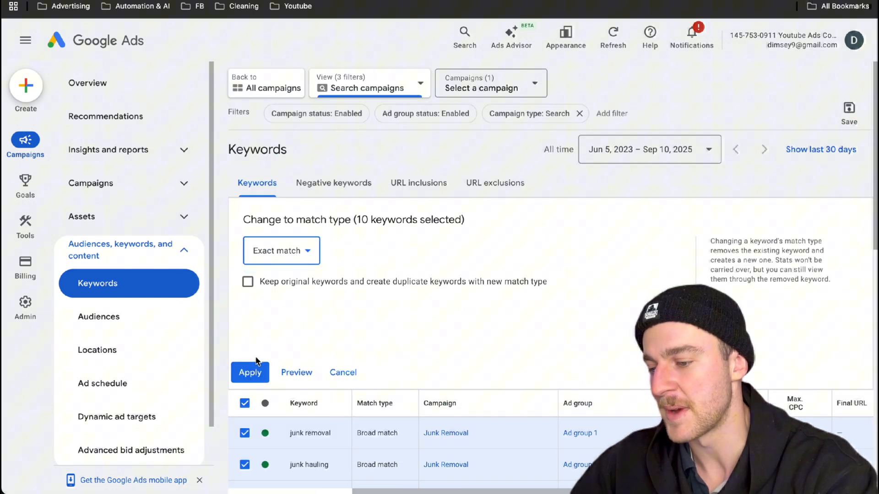
left_click(249, 373)
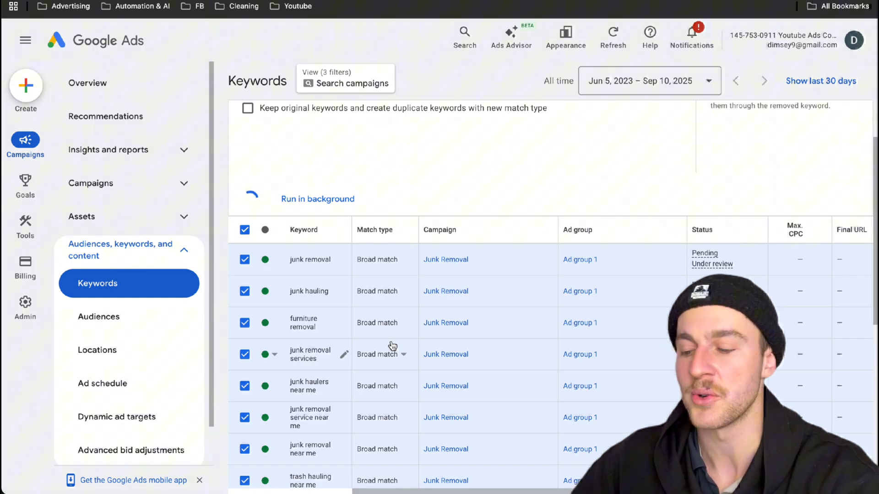
left_click(88, 83)
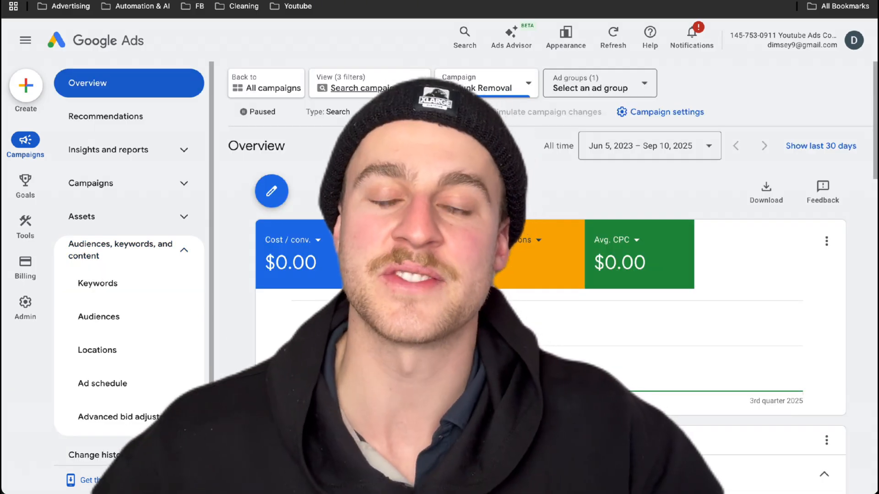